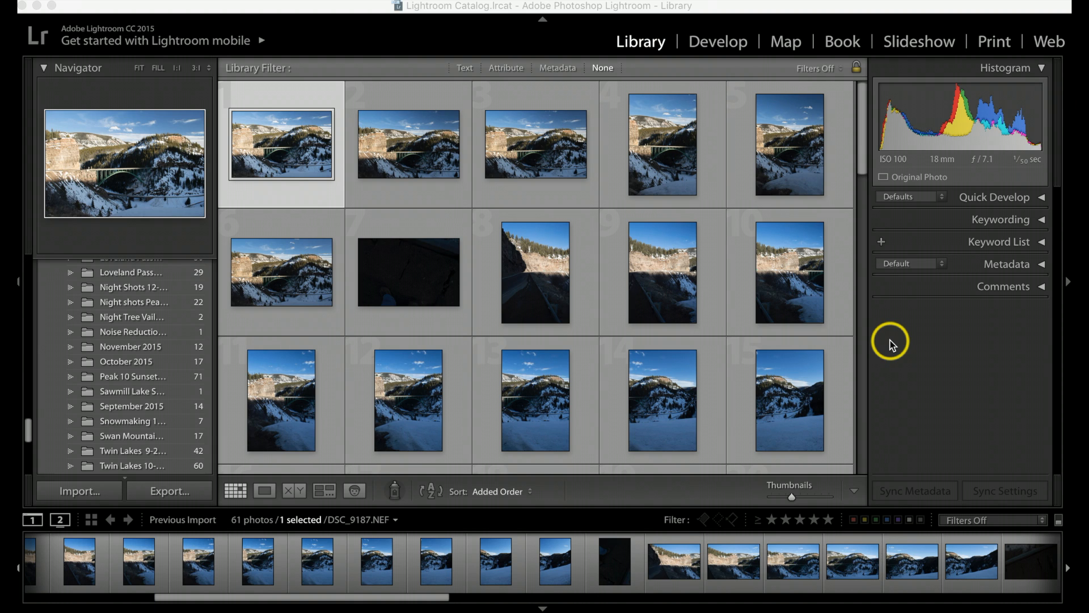
pyautogui.moveTo(813, 464)
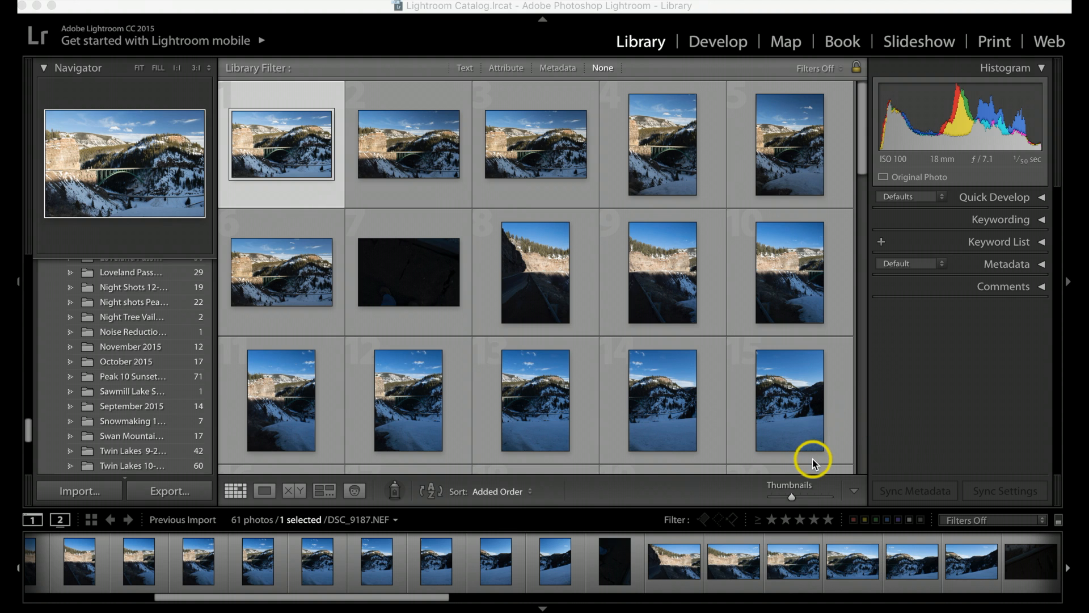
pyautogui.moveTo(426, 604)
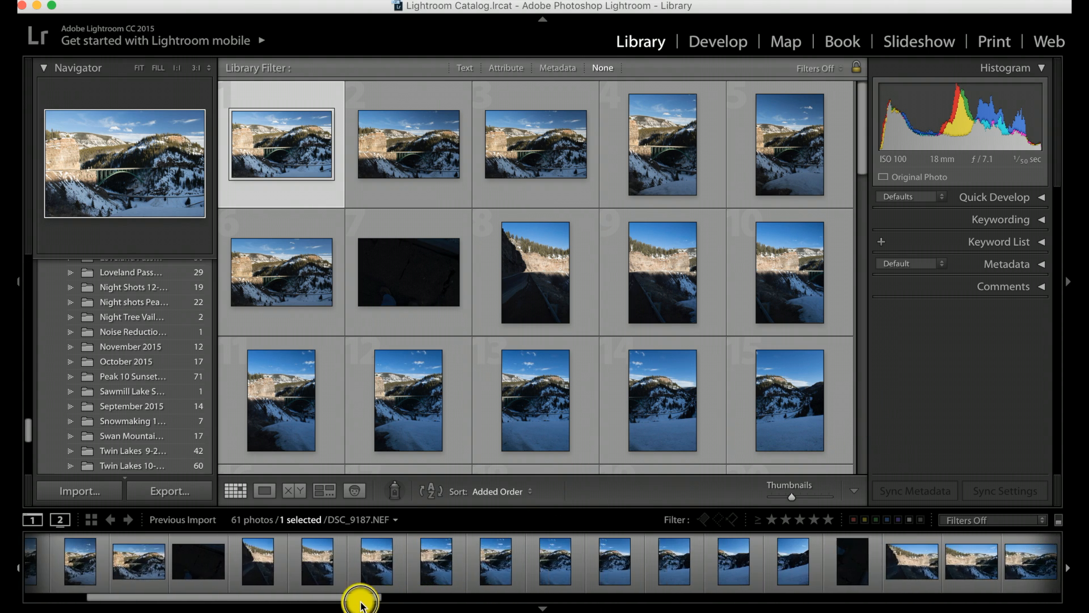
# Browse the filmstrip thumbnails to find the bridge sequence
pyautogui.click(316, 561)
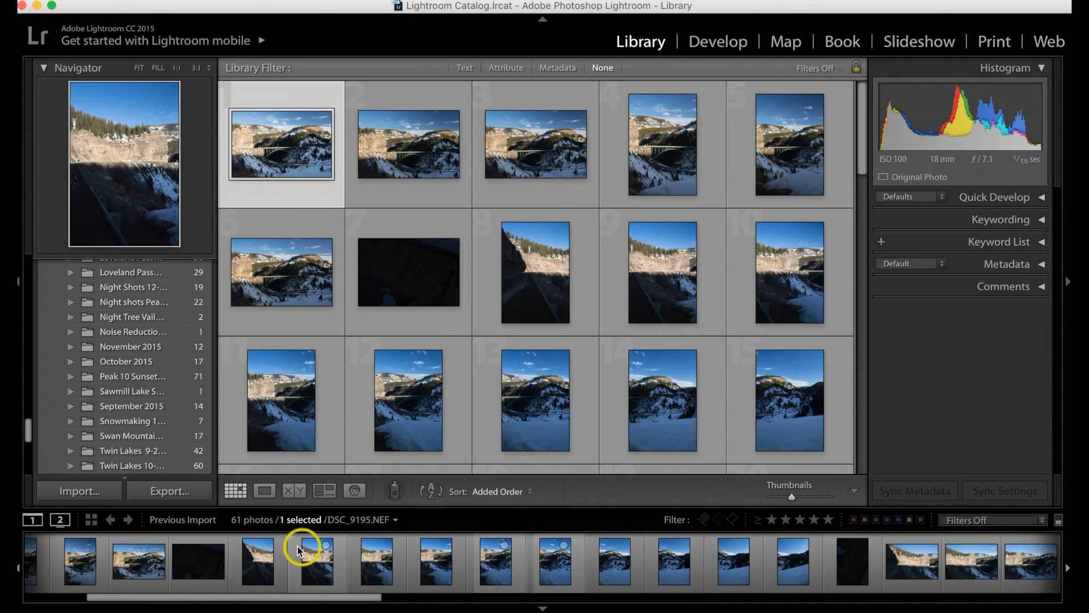
pyautogui.click(260, 560)
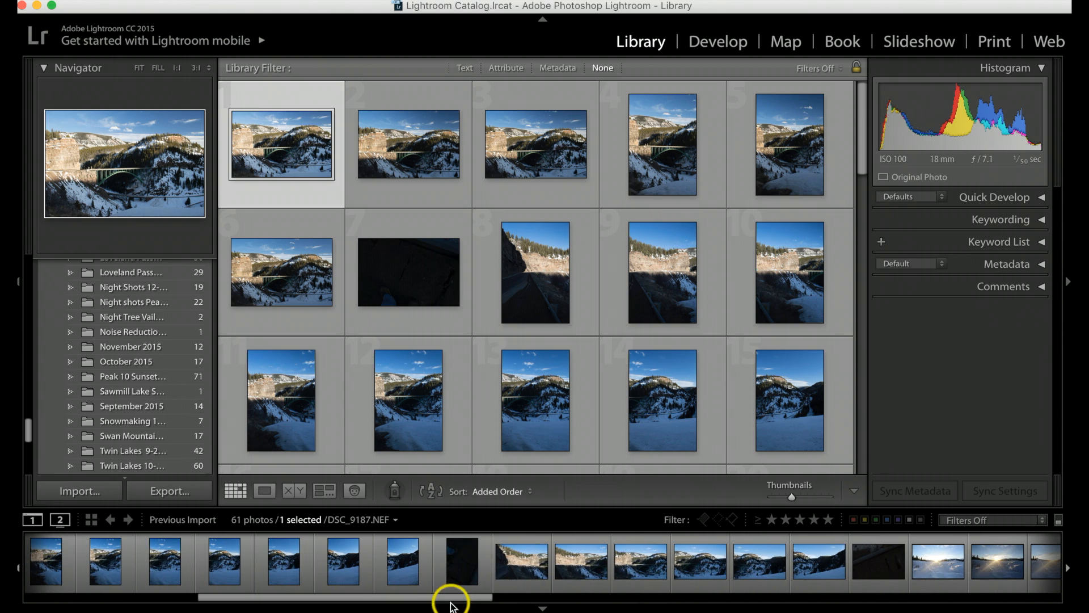
pyautogui.click(758, 561)
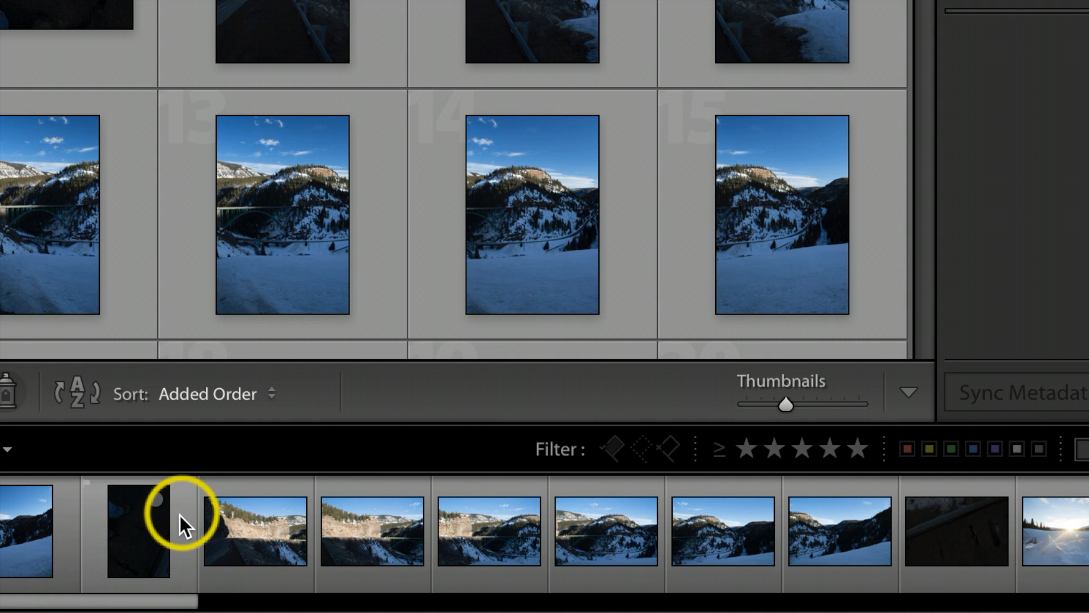
pyautogui.moveTo(157, 538)
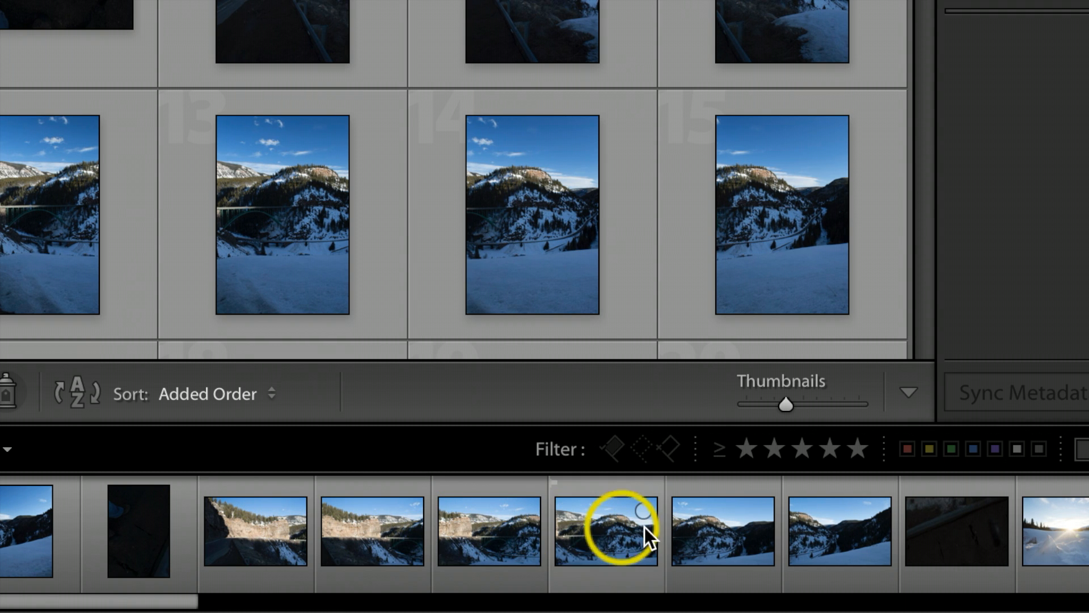
pyautogui.moveTo(477, 538)
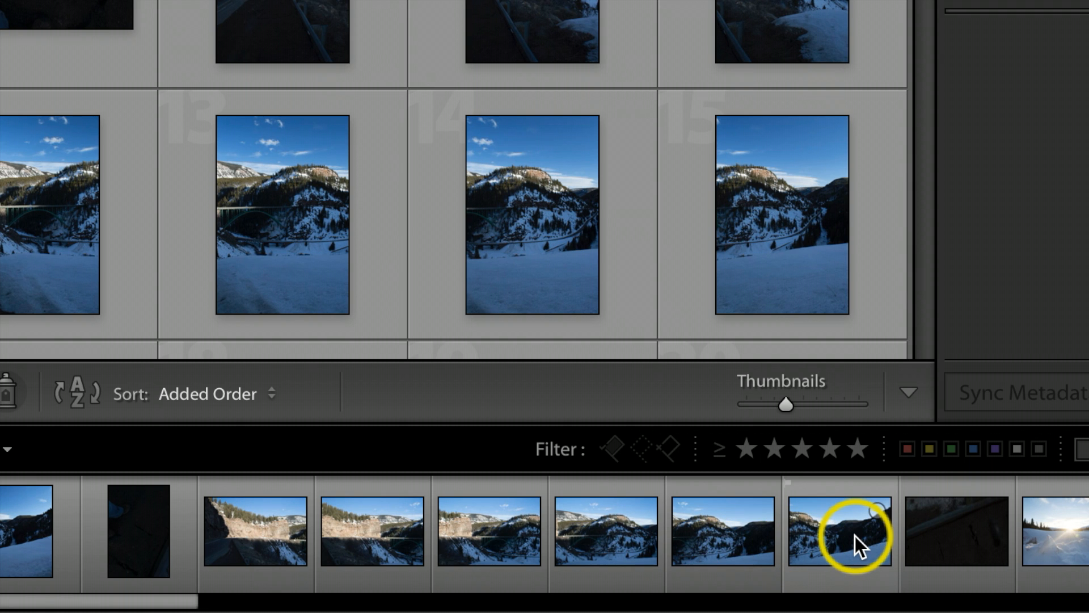
pyautogui.moveTo(956, 539)
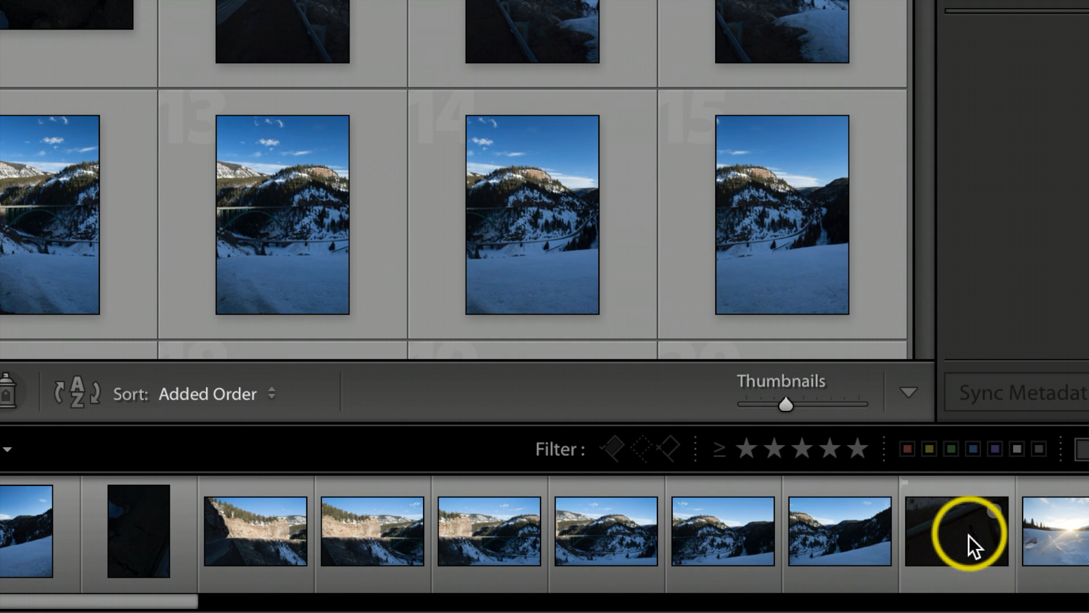
pyautogui.moveTo(960, 549)
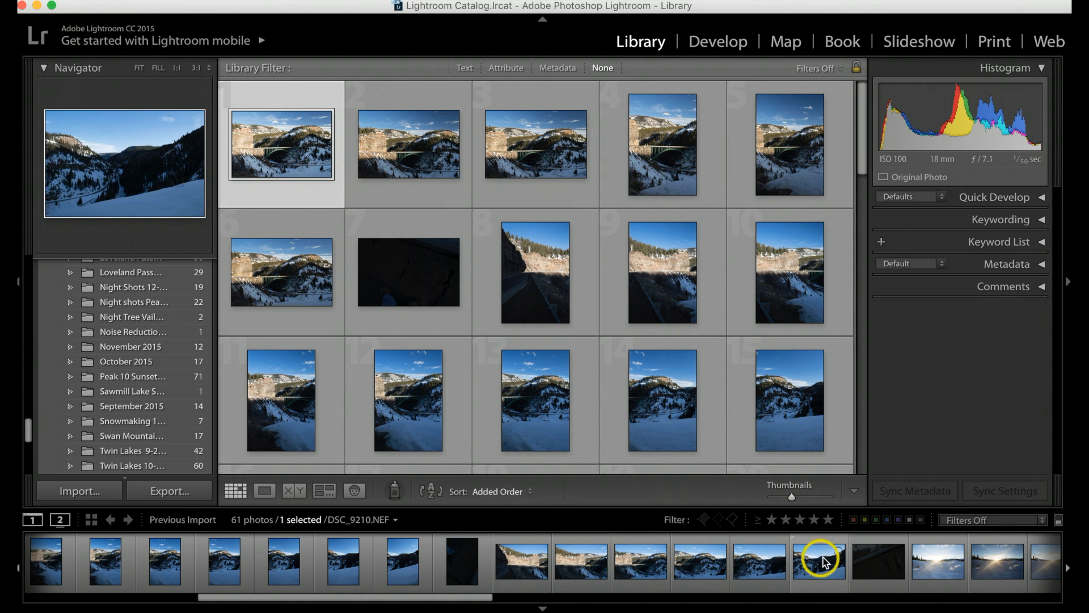
pyautogui.click(848, 561)
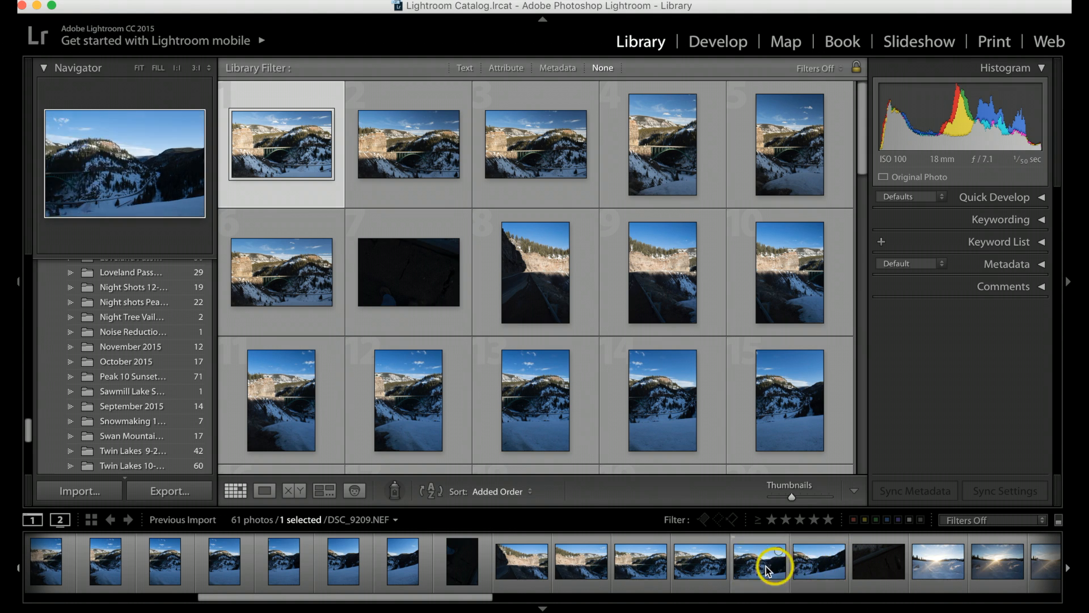
pyautogui.click(617, 562)
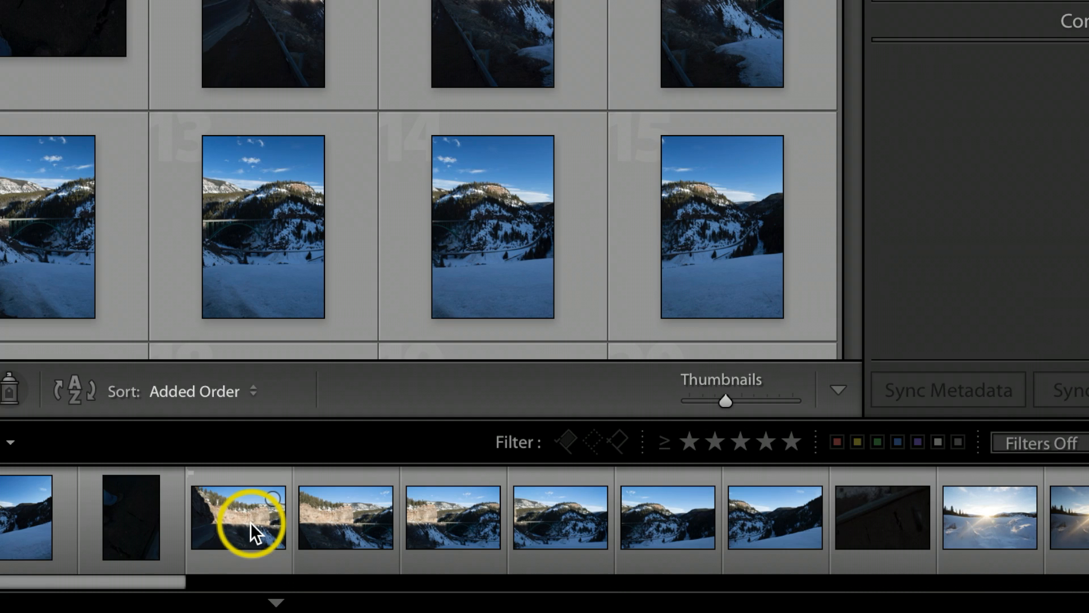
# Select the six bridge frames and run Photo Merge > Panorama on them
pyautogui.click(239, 520)
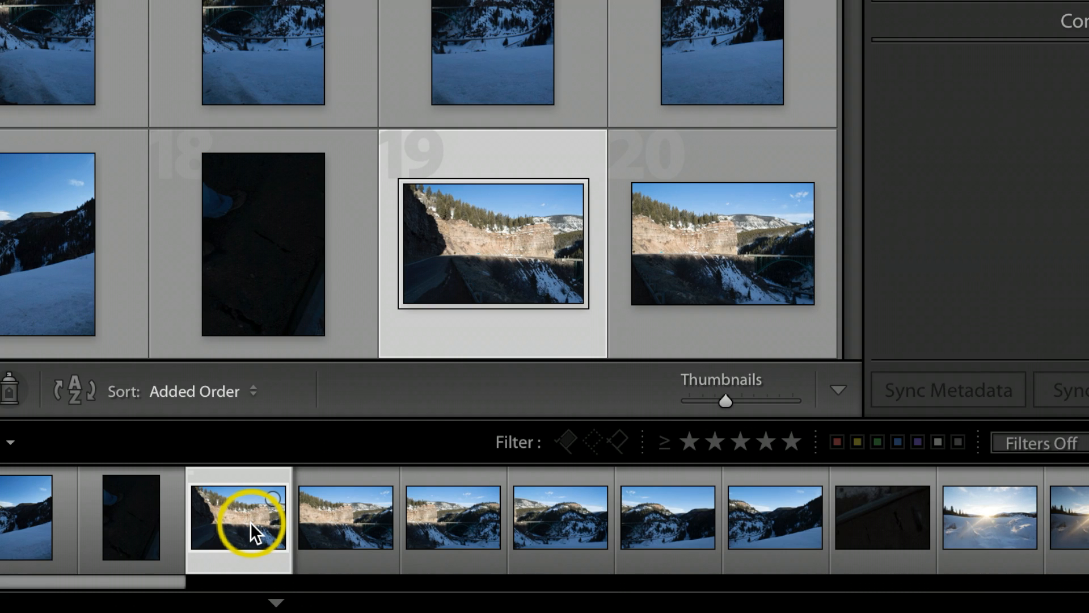
pyautogui.moveTo(774, 517)
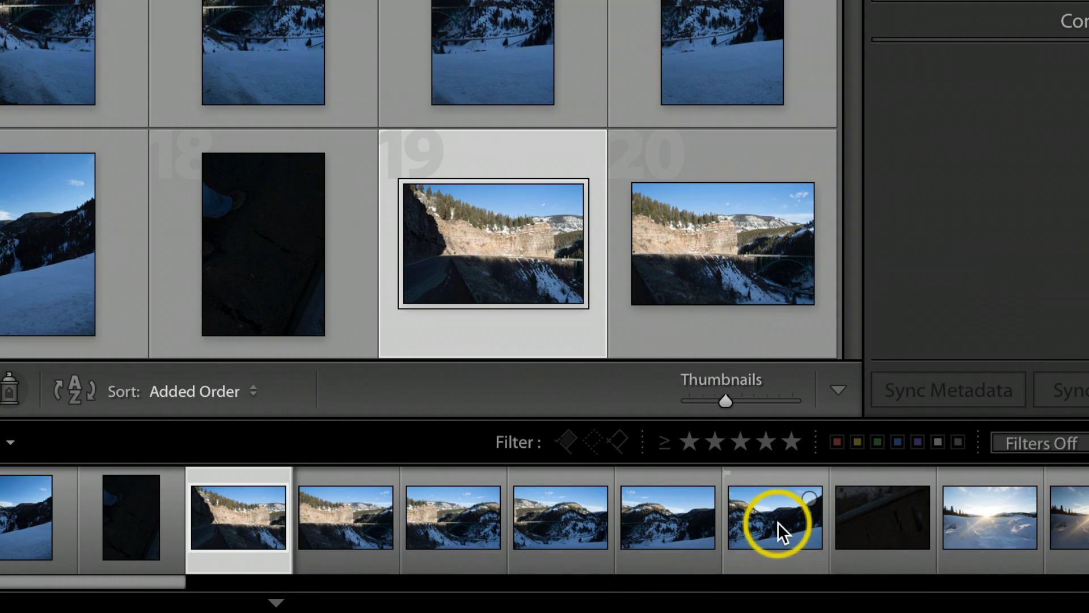
pyautogui.click(721, 243)
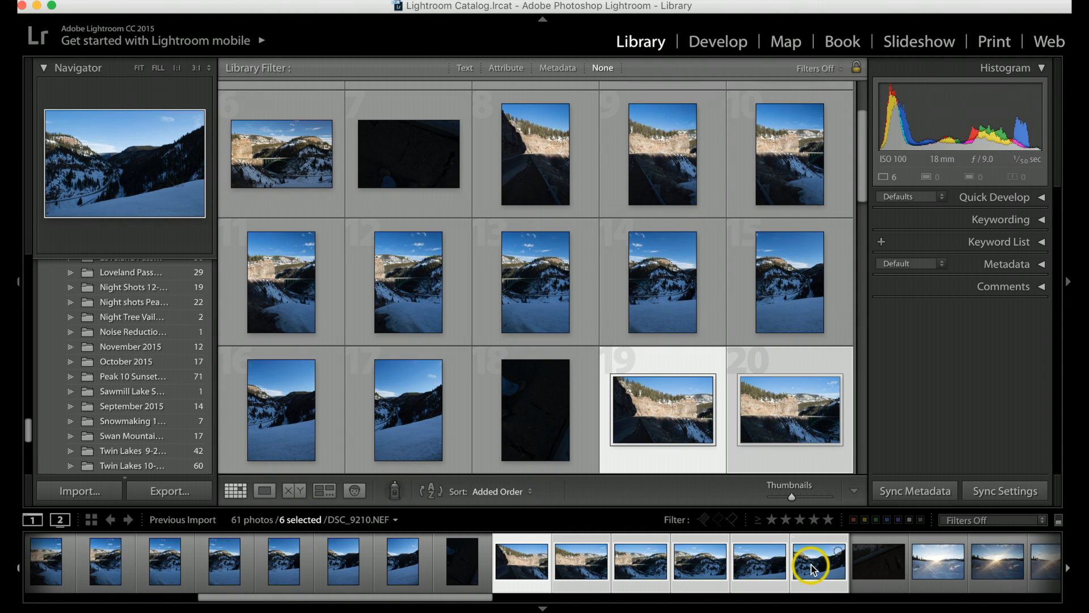
pyautogui.rightClick(815, 570)
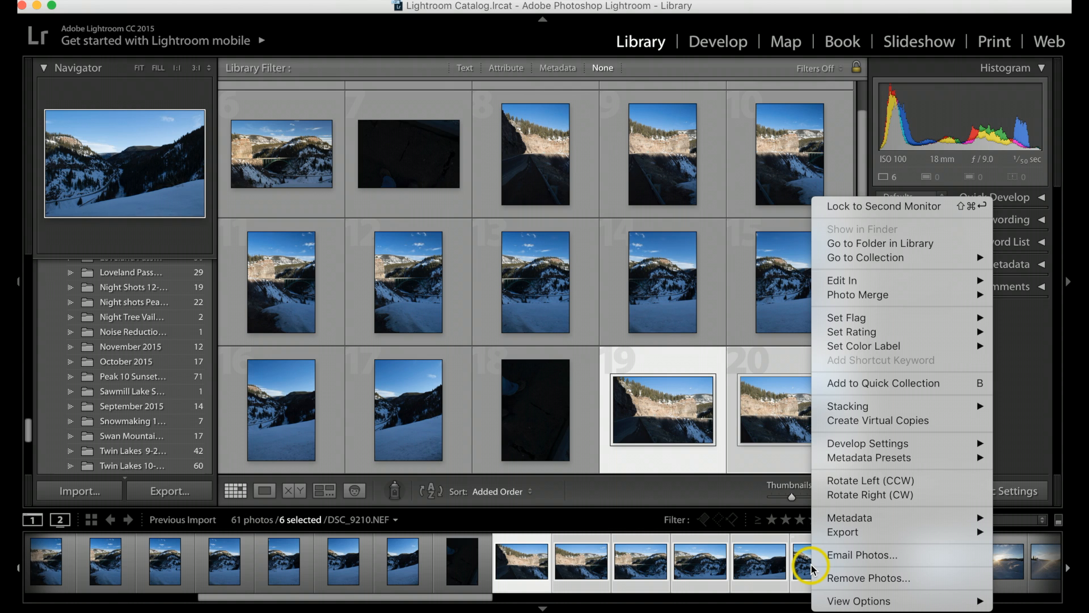
pyautogui.moveTo(890, 471)
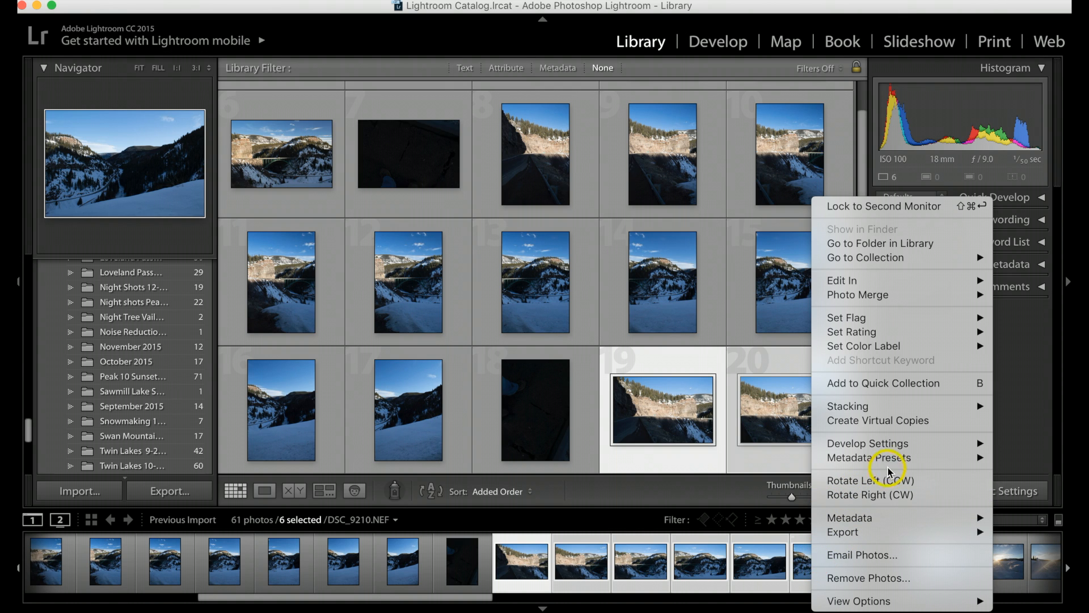
pyautogui.moveTo(887, 401)
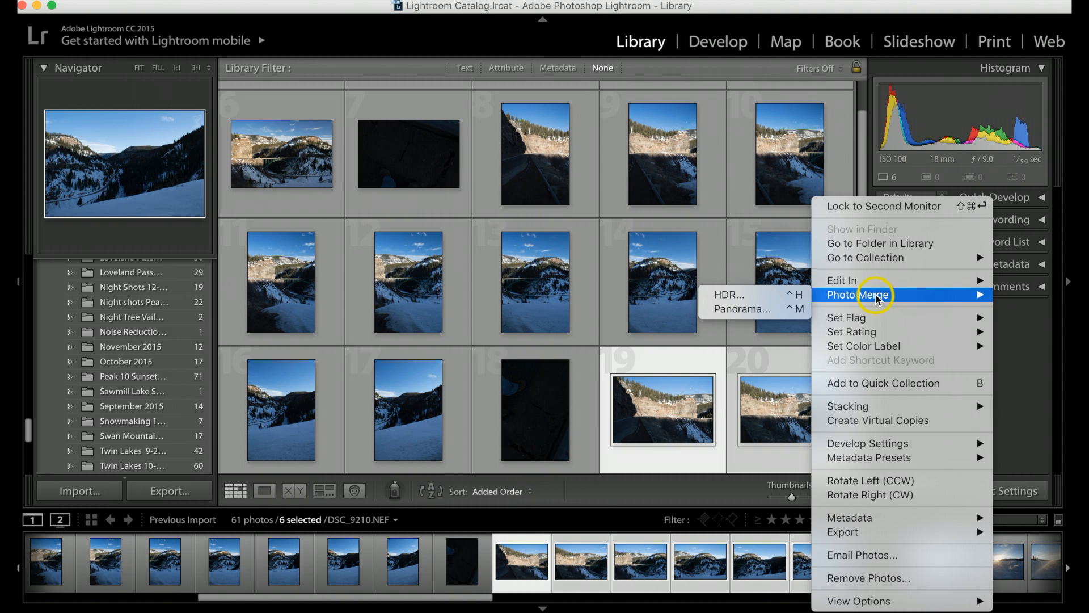
pyautogui.moveTo(858, 294)
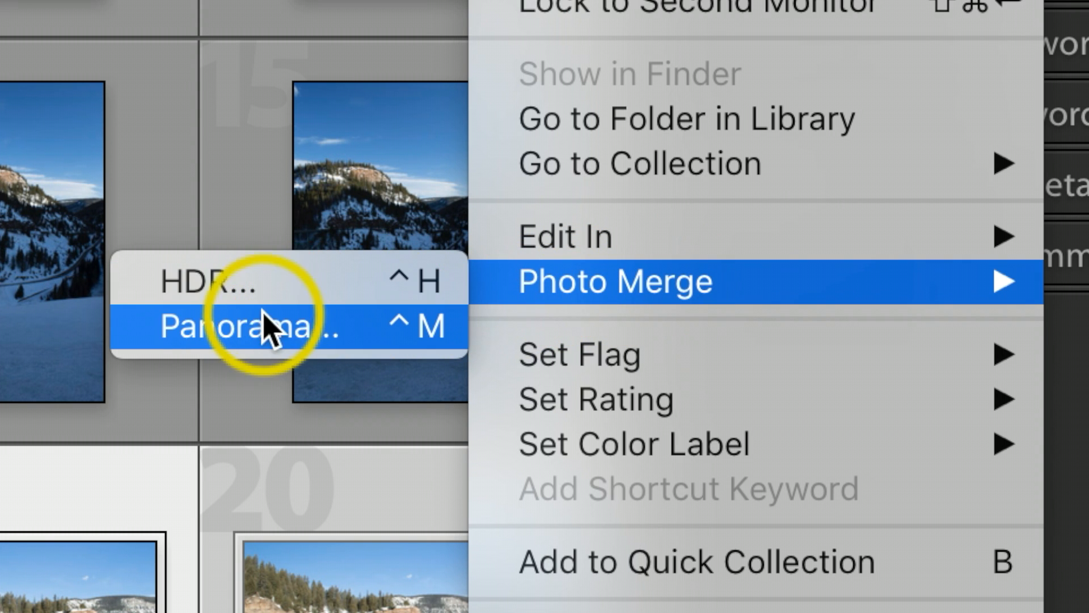
pyautogui.click(257, 327)
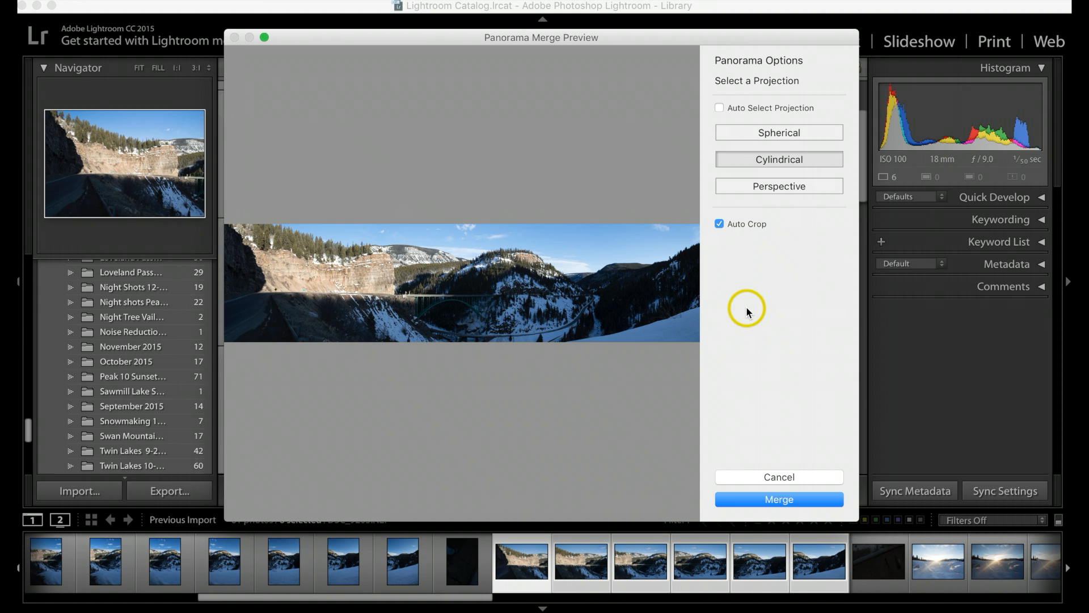
pyautogui.moveTo(502, 270)
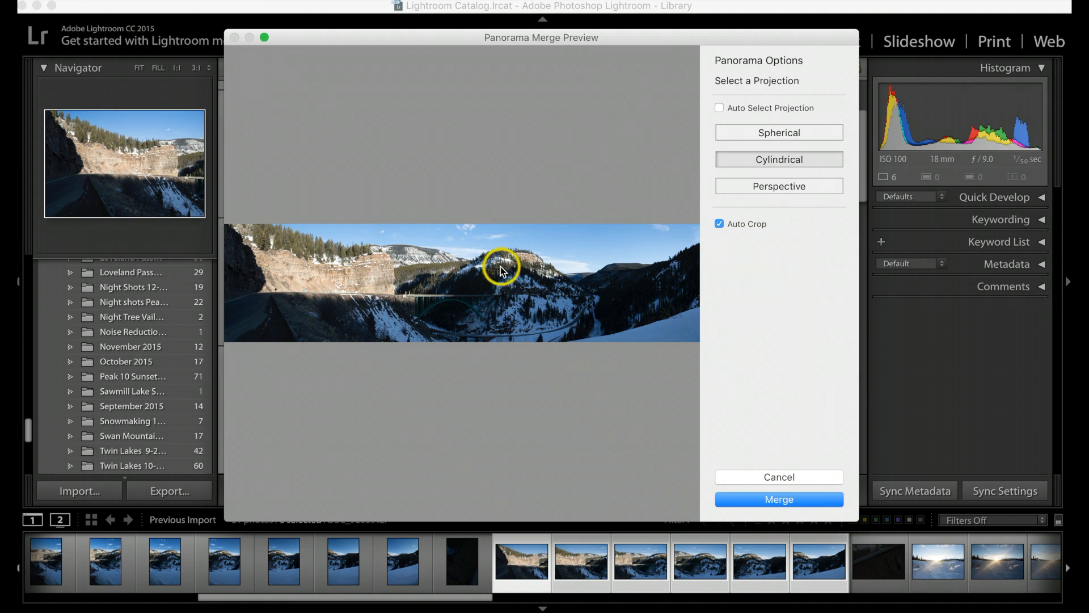
pyautogui.moveTo(806, 257)
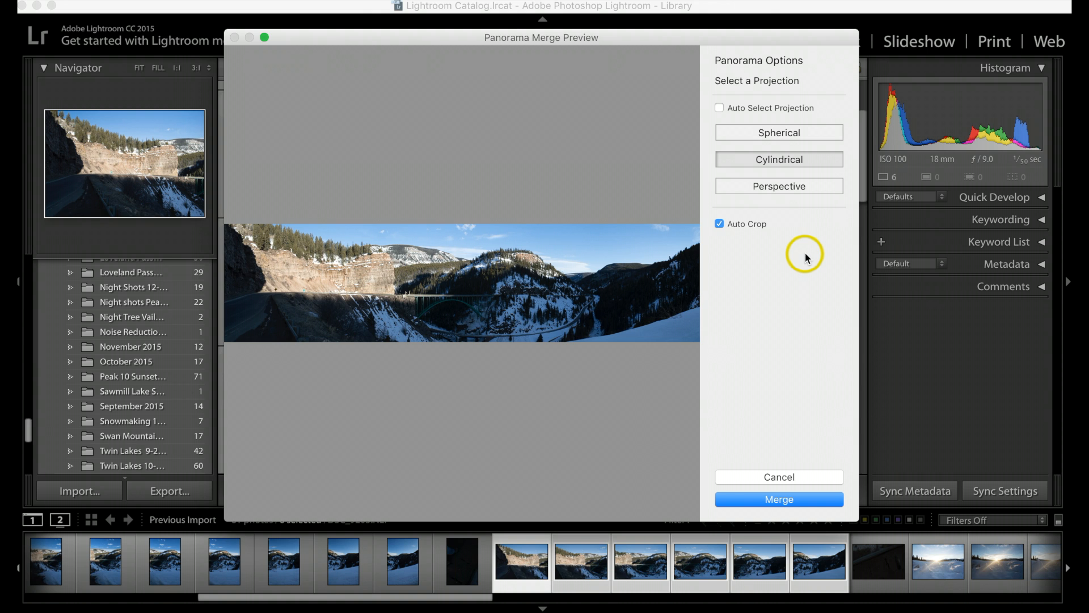
pyautogui.moveTo(759, 210)
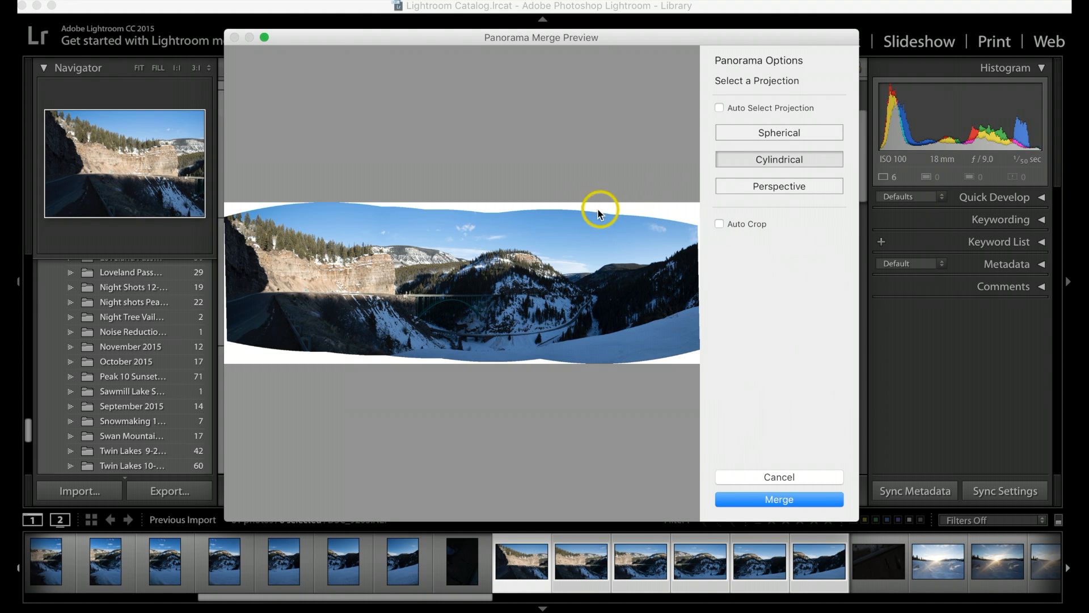
pyautogui.moveTo(417, 204)
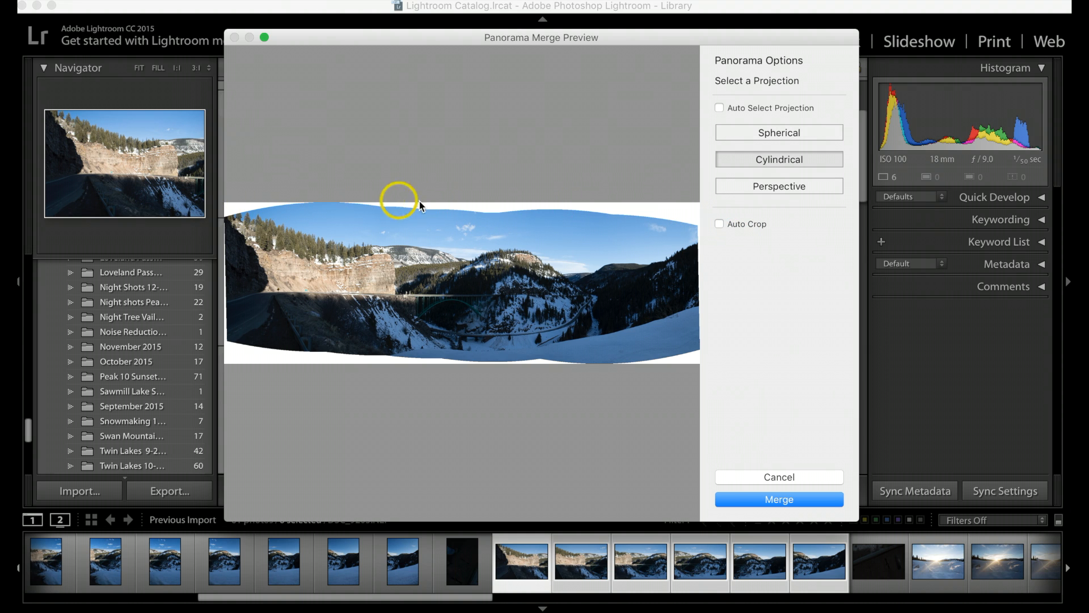
pyautogui.moveTo(707, 366)
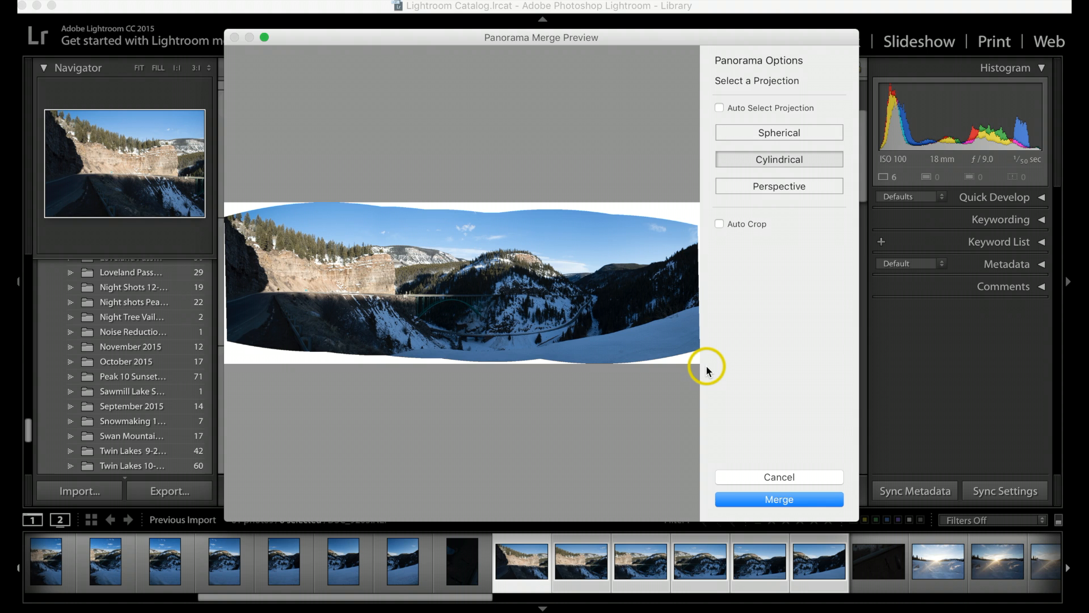
pyautogui.moveTo(783, 320)
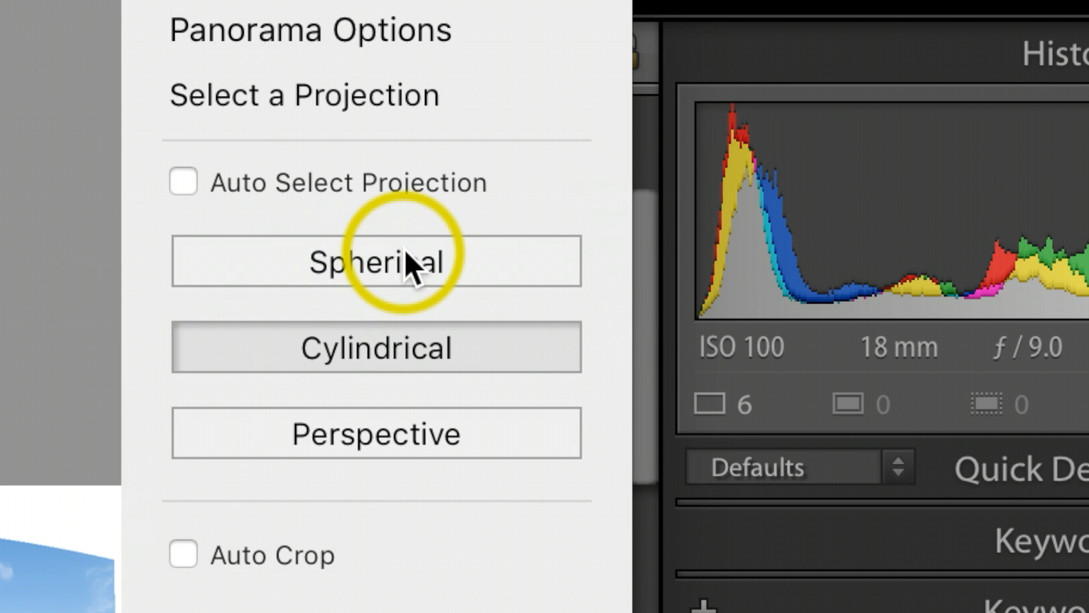
pyautogui.moveTo(427, 337)
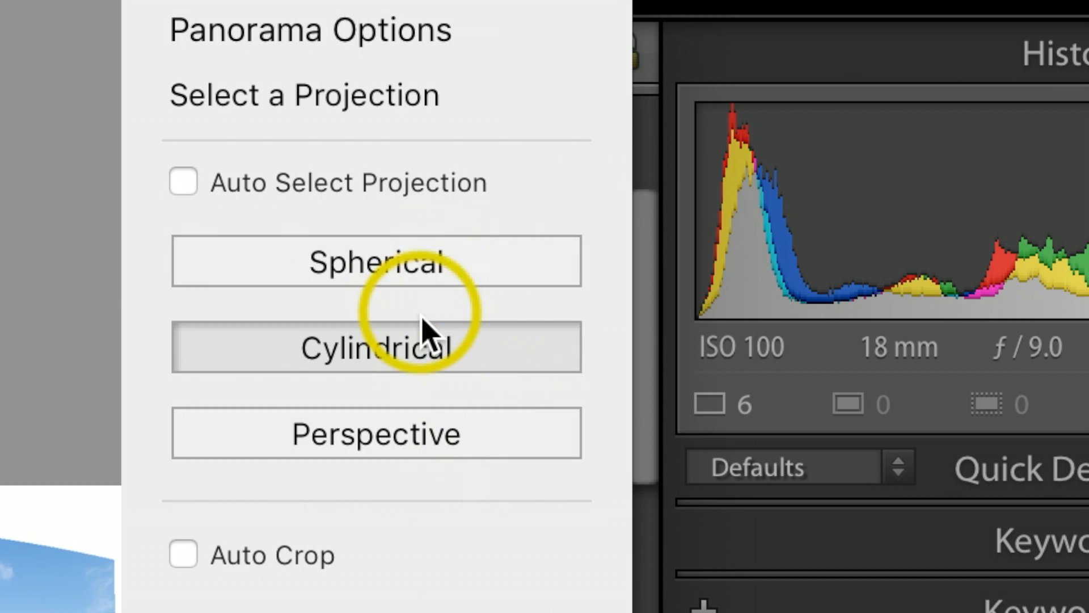
pyautogui.moveTo(240, 202)
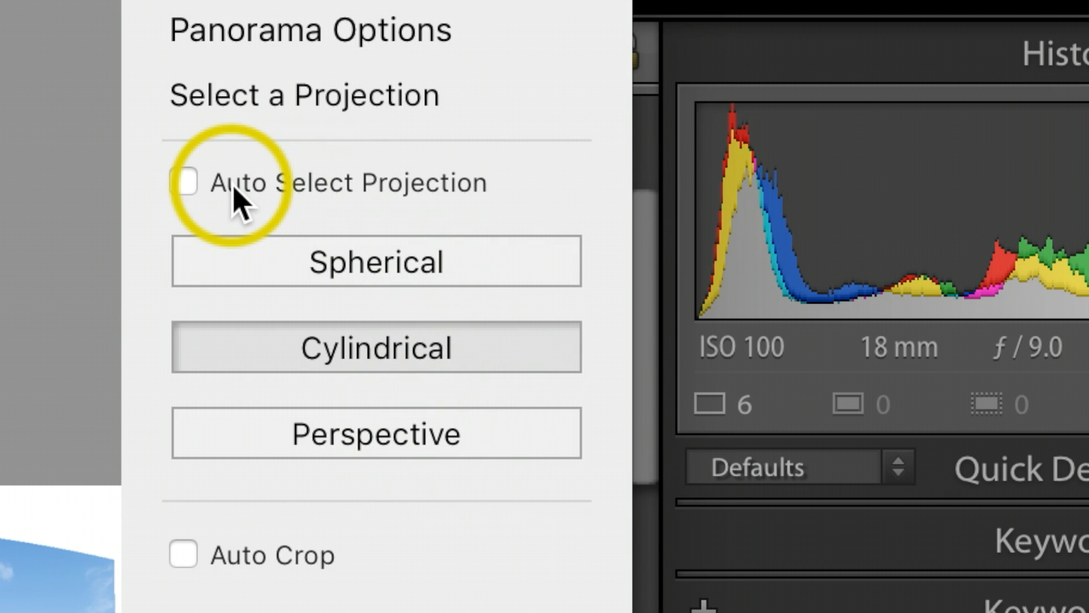
pyautogui.moveTo(327, 188)
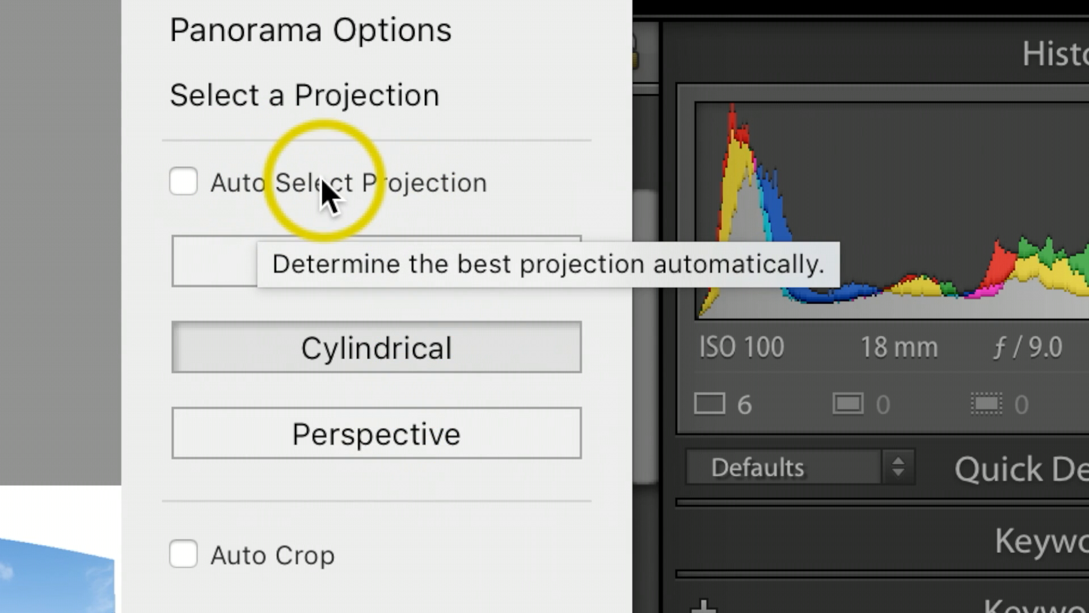
# Enable Auto Select Projection and Auto Crop in the Panorama Merge Preview
pyautogui.click(183, 183)
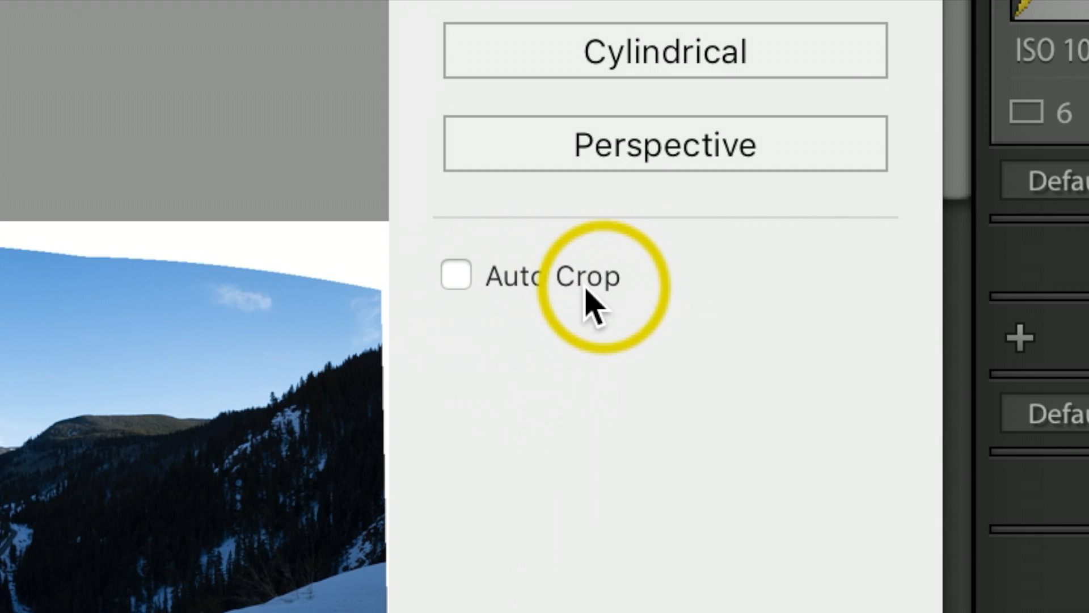
pyautogui.click(456, 275)
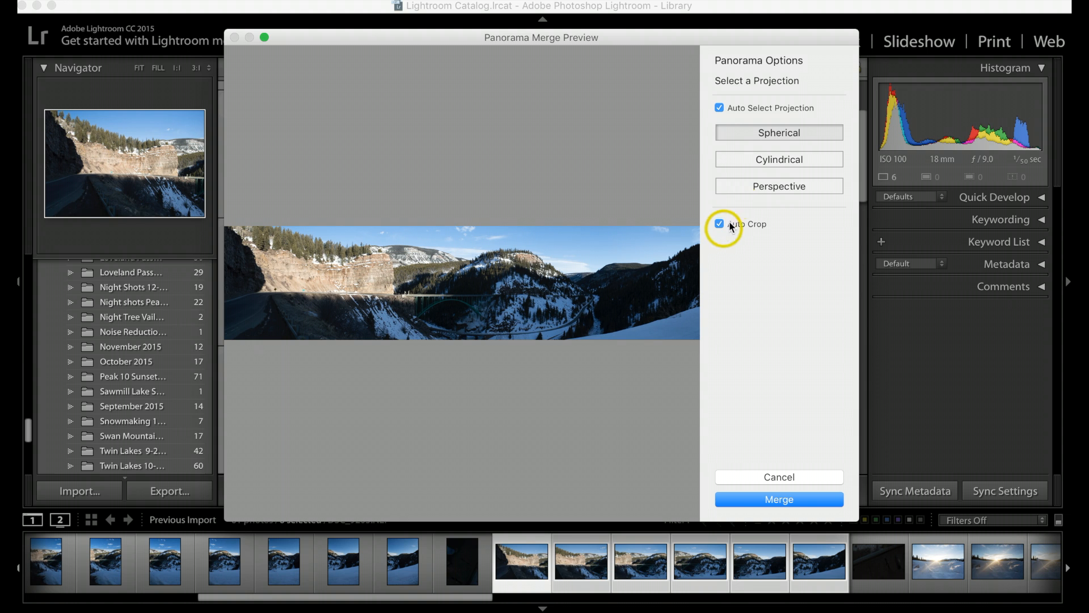
pyautogui.moveTo(796, 422)
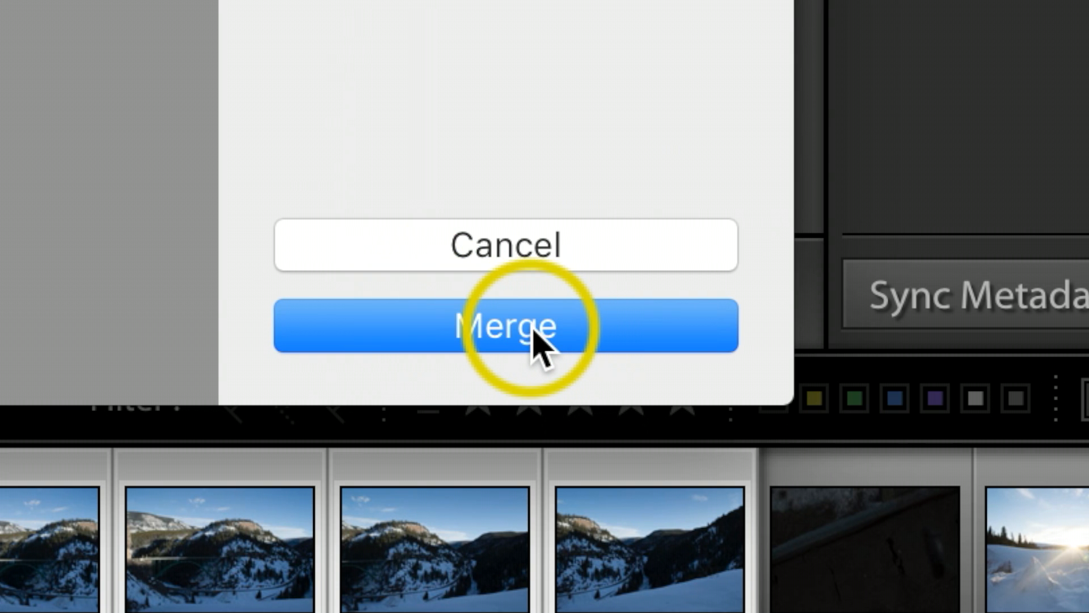
# Confirm the merge so the six canyon frames become one panorama
pyautogui.click(504, 327)
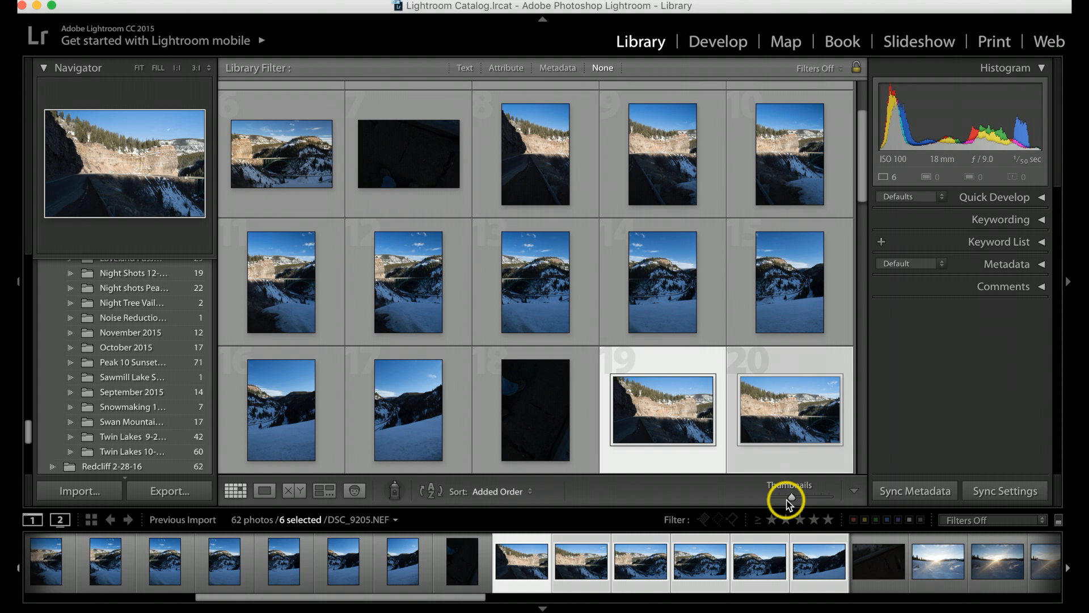
pyautogui.moveTo(863, 171)
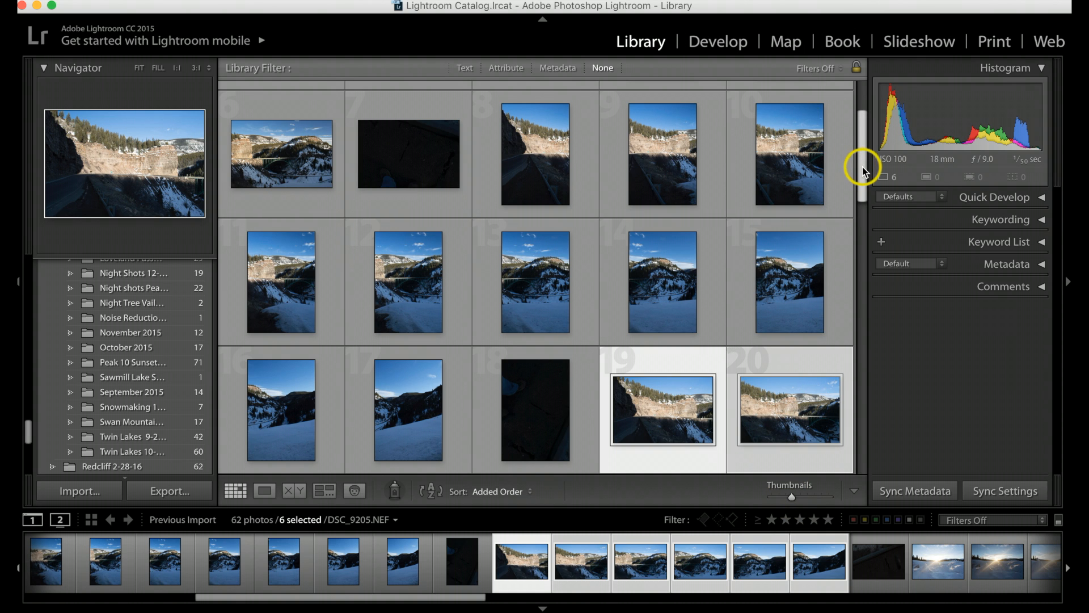
# Scroll to the end of the grid and select DSC_9205-Pano.dng alone
pyautogui.scroll(-3)
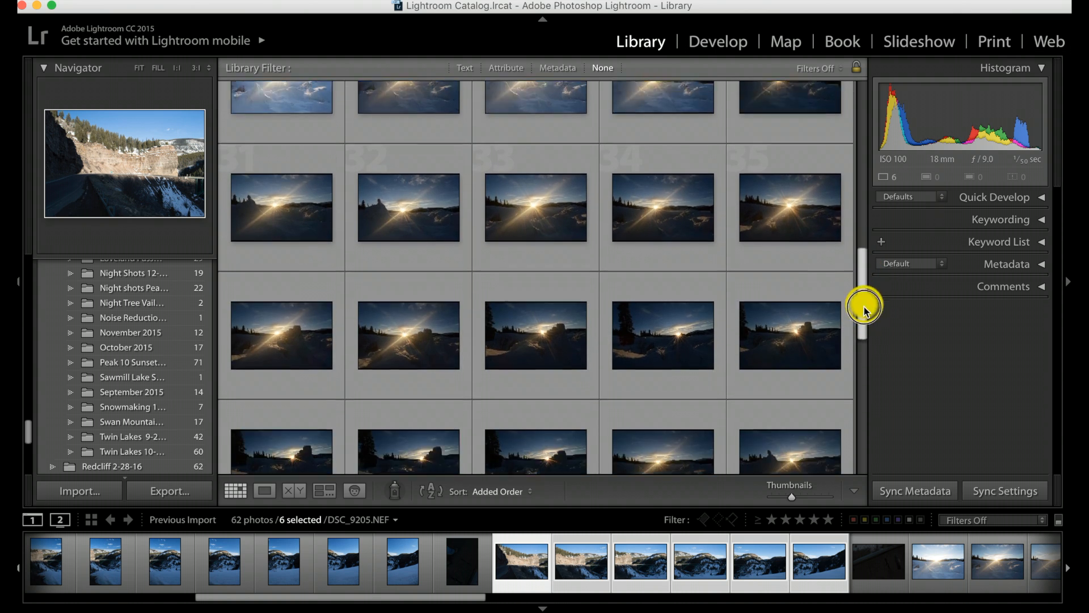
pyautogui.scroll(-3)
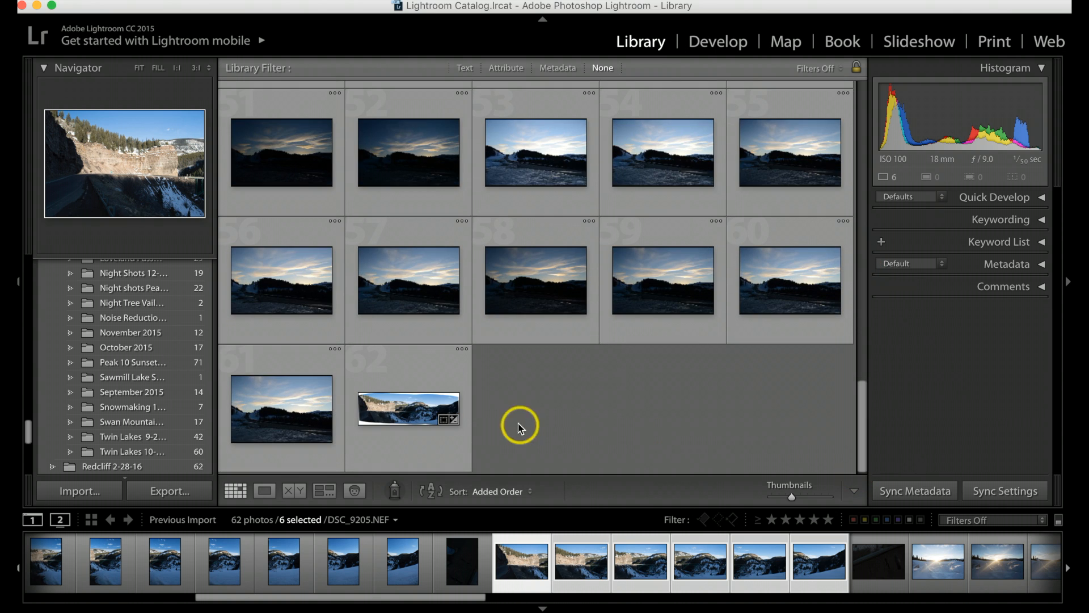
pyautogui.moveTo(378, 397)
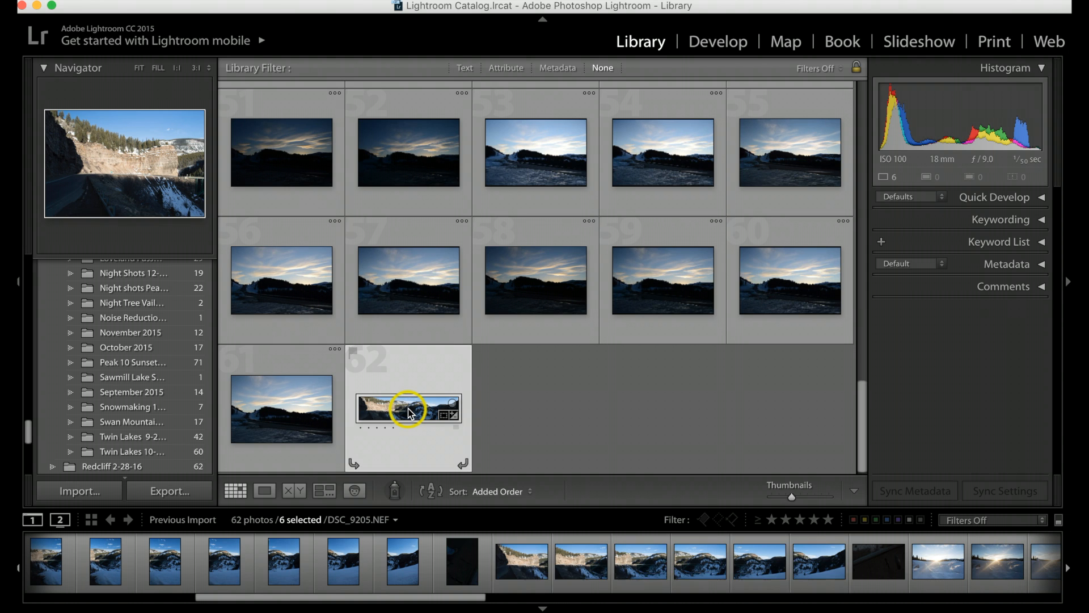
pyautogui.click(409, 409)
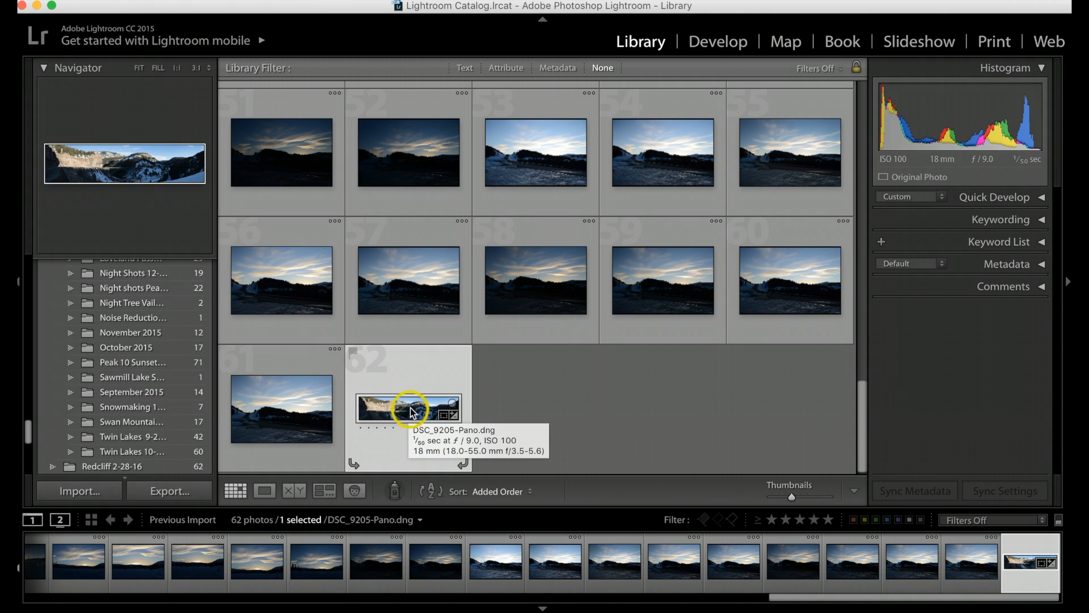
pyautogui.moveTo(421, 408)
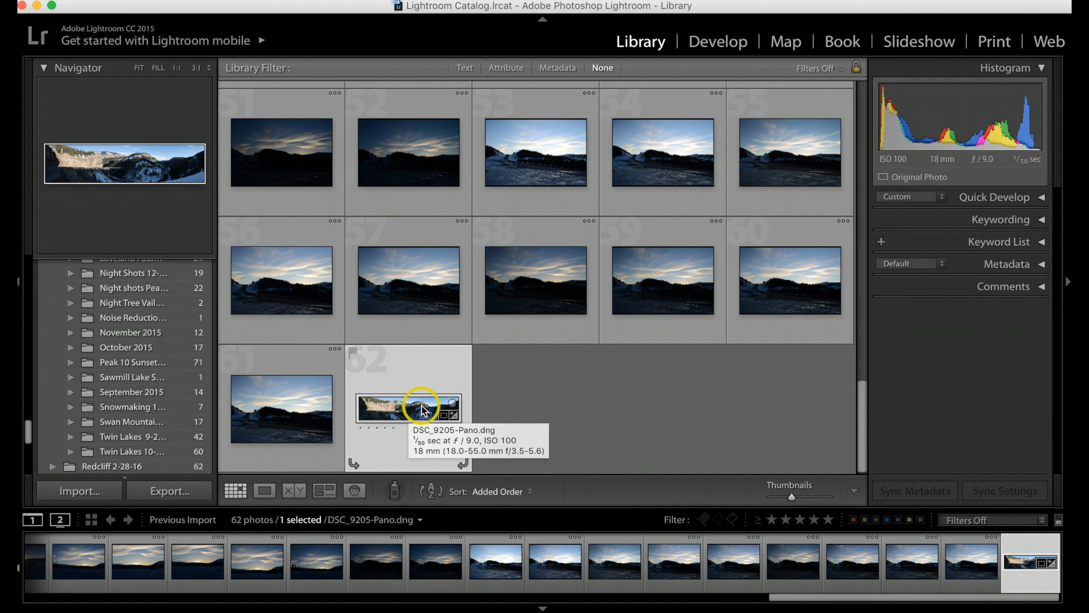
pyautogui.moveTo(482, 386)
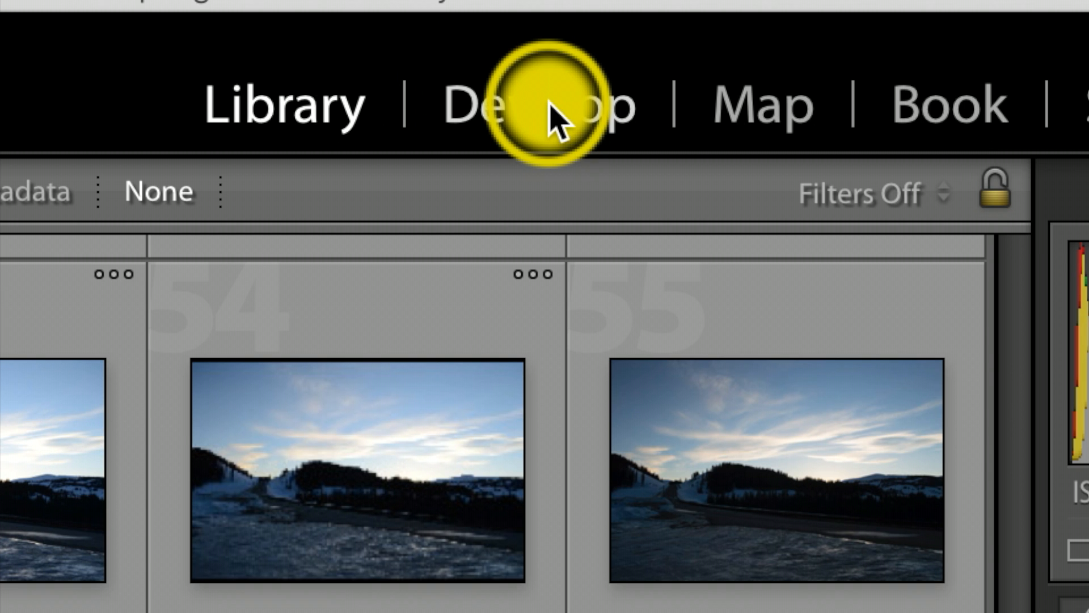
# Open DSC_9205-Pano.dng in the Develop module
pyautogui.click(556, 105)
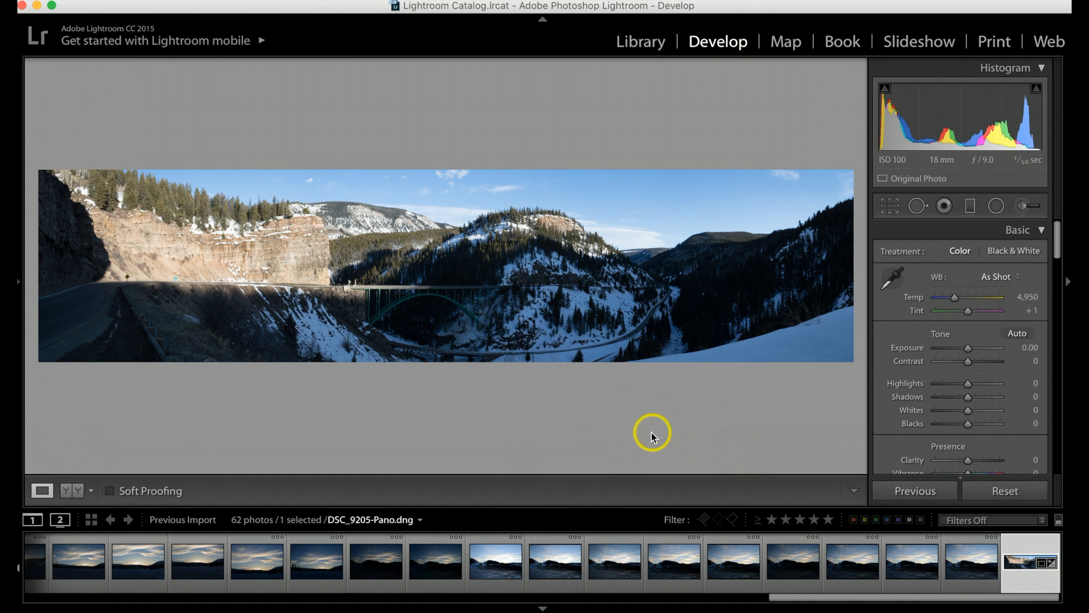
pyautogui.moveTo(968, 397)
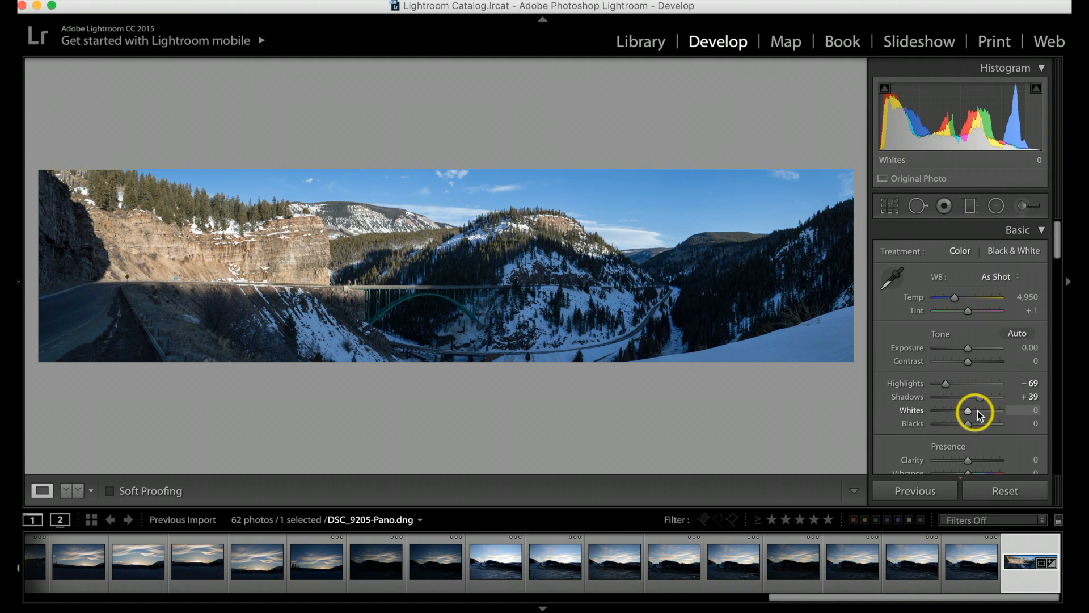
pyautogui.moveTo(971, 413)
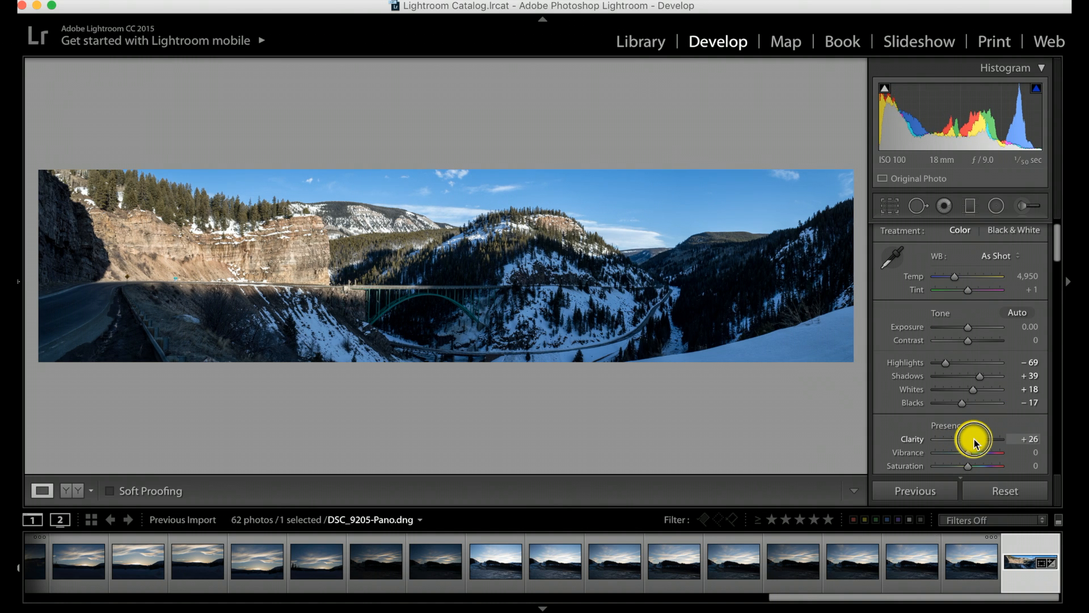
pyautogui.moveTo(1056, 292)
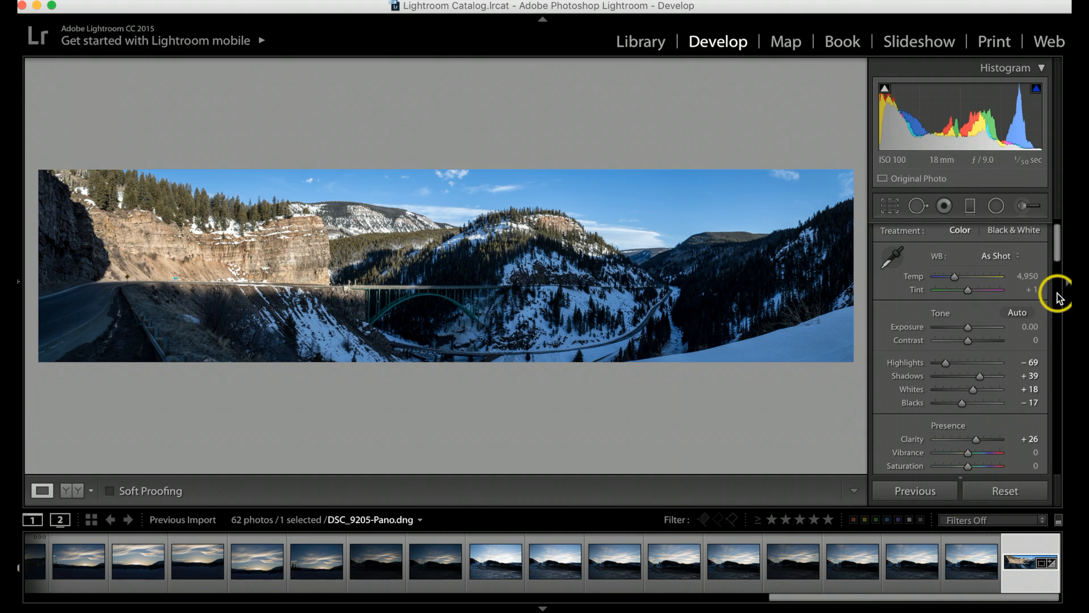
# Scroll down the Develop panel toward the Vibrance and HSL controls
pyautogui.scroll(-3)
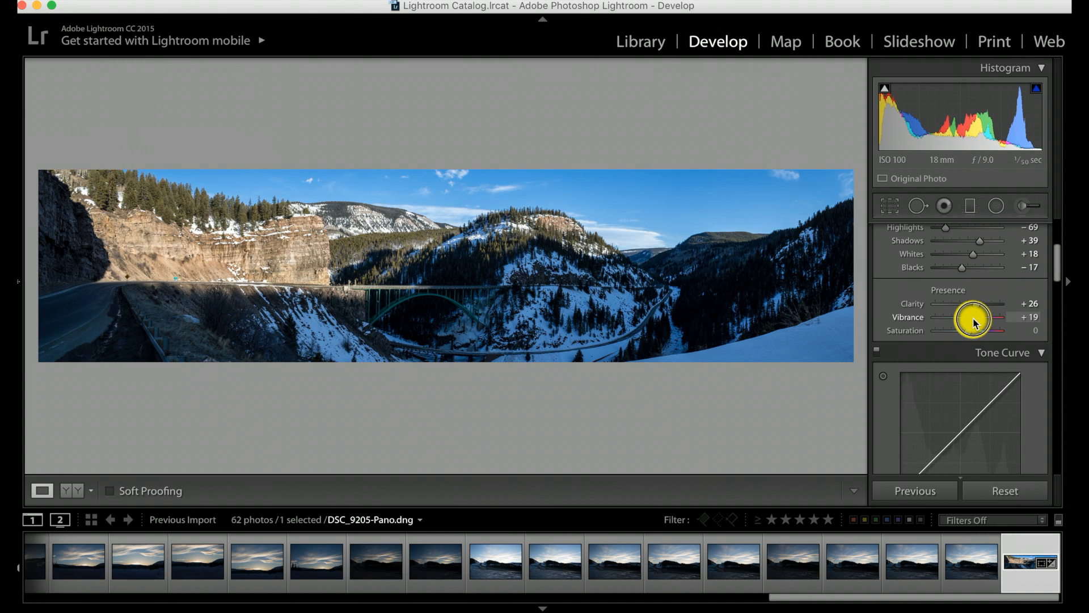
pyautogui.moveTo(969, 336)
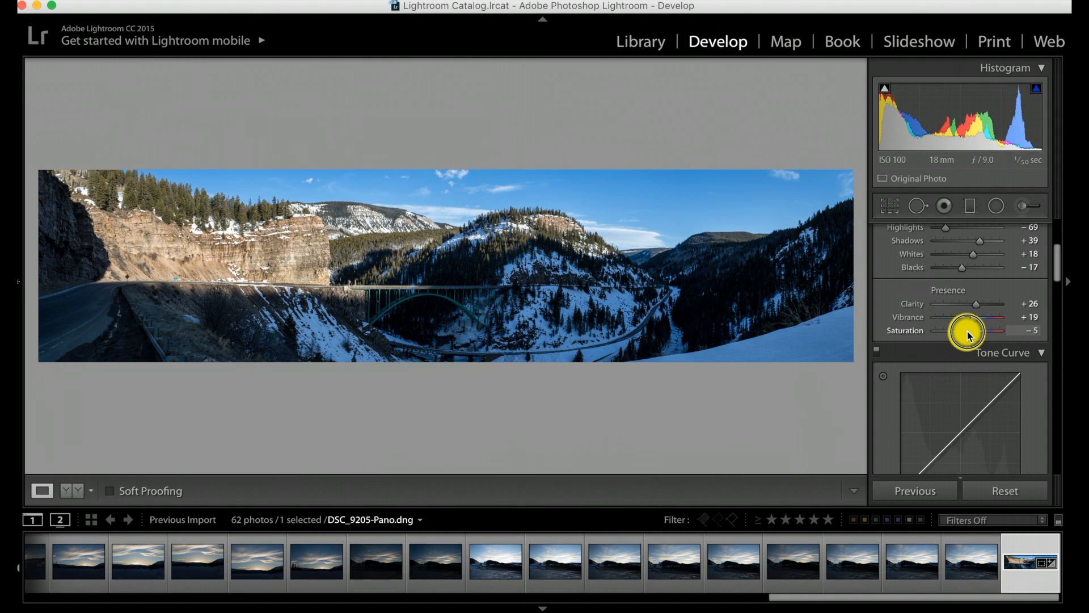
pyautogui.moveTo(1056, 263)
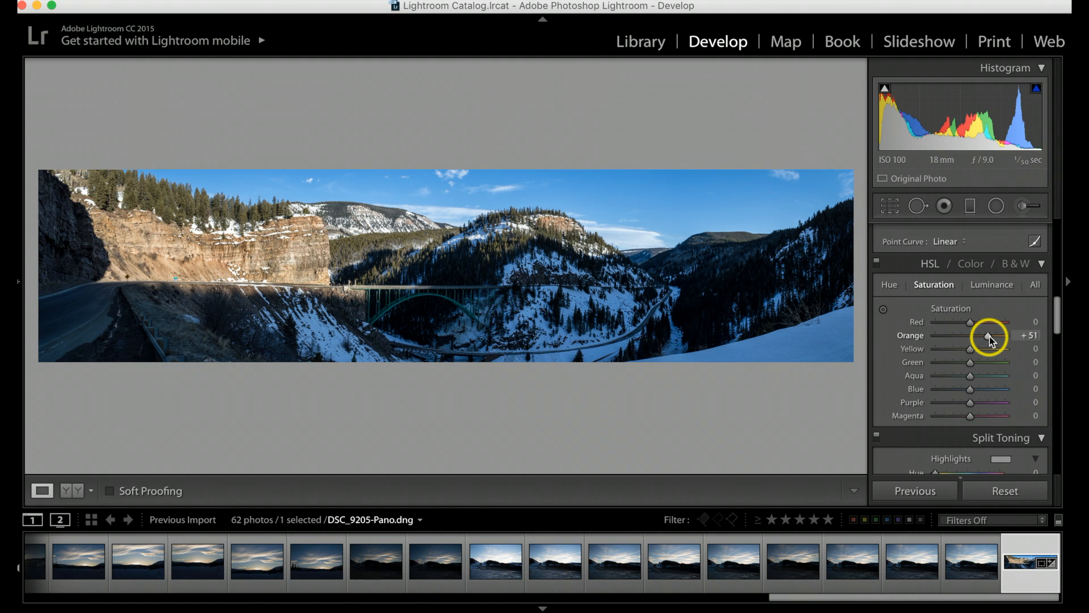
pyautogui.moveTo(838, 401)
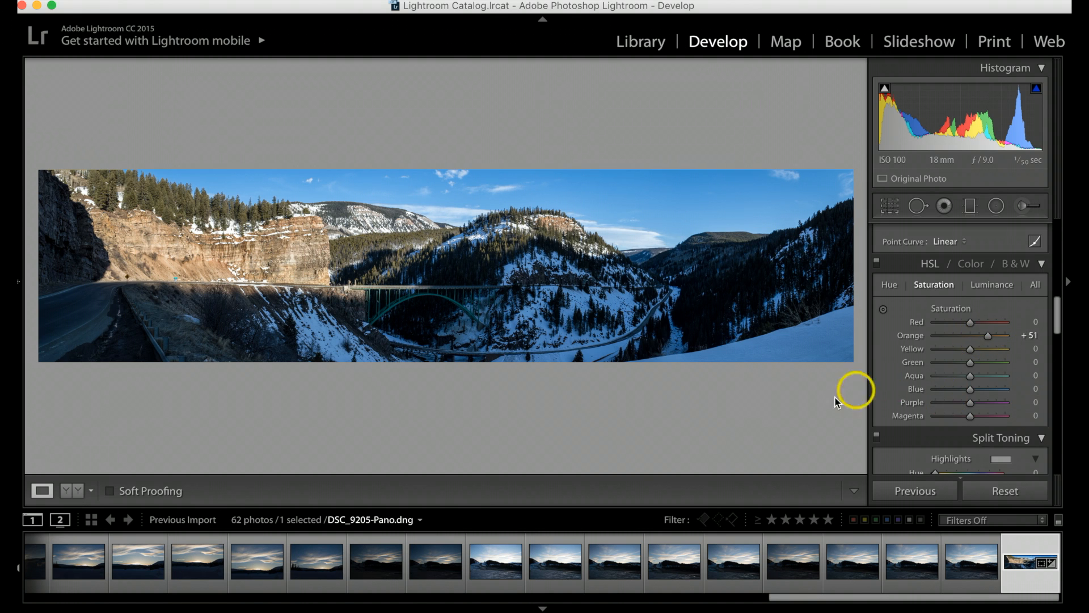
pyautogui.moveTo(392, 291)
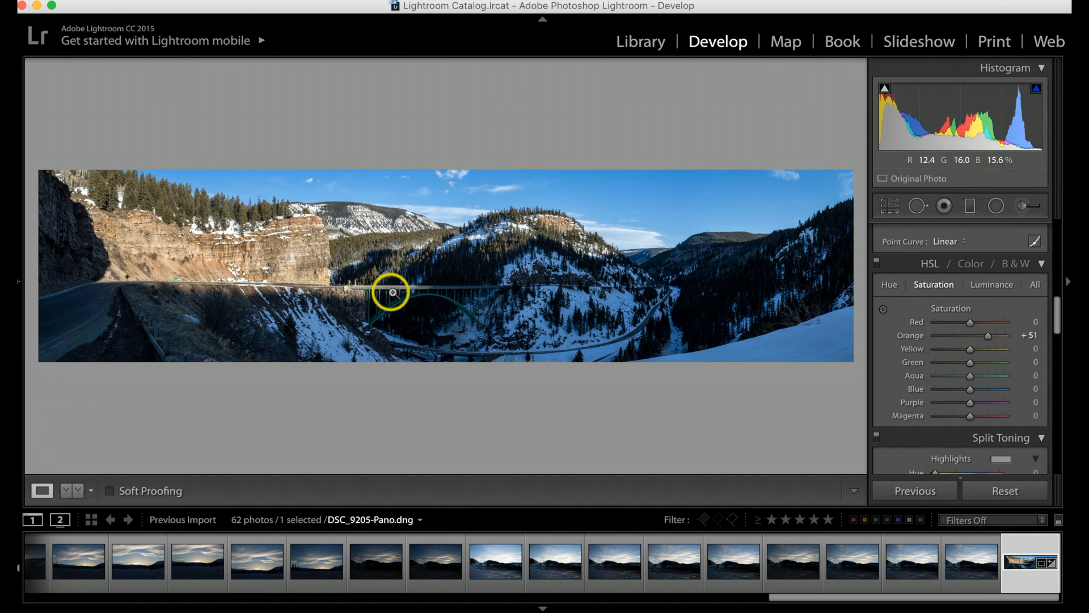
pyautogui.moveTo(925, 392)
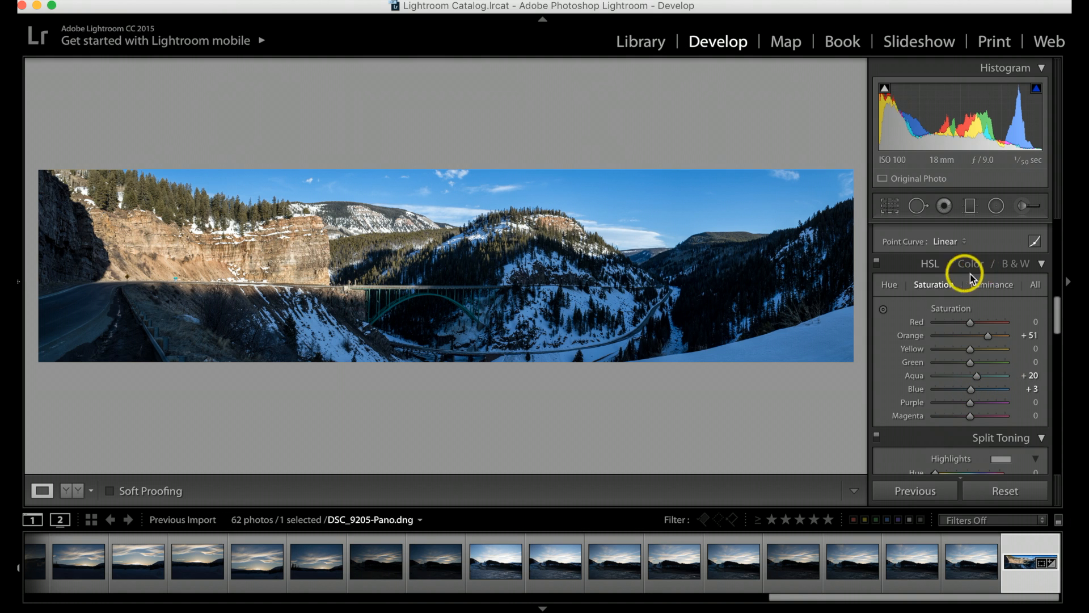
pyautogui.scroll(-3)
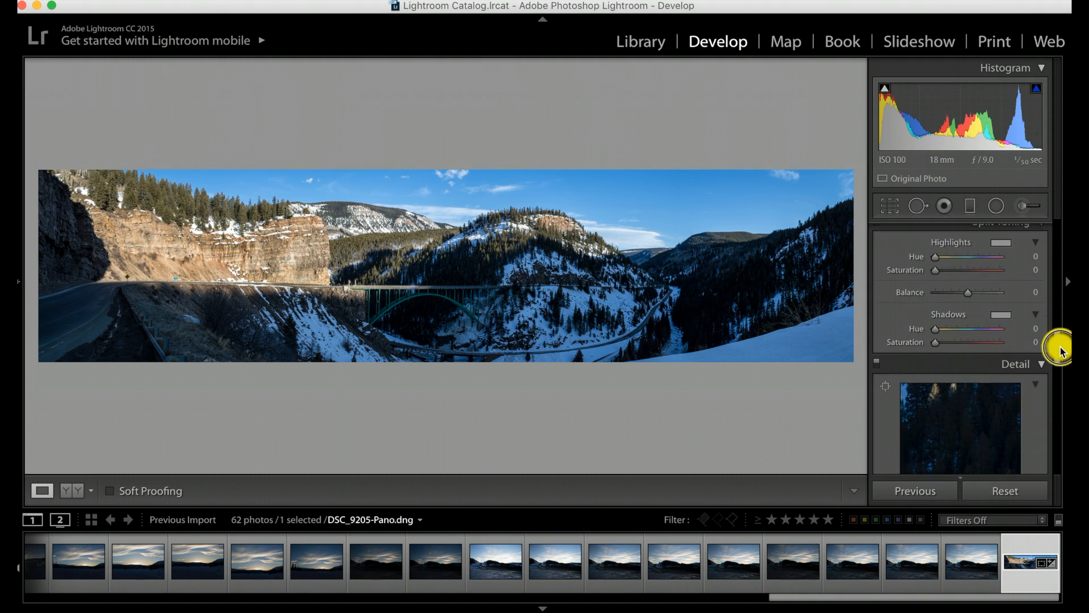
pyautogui.scroll(-3)
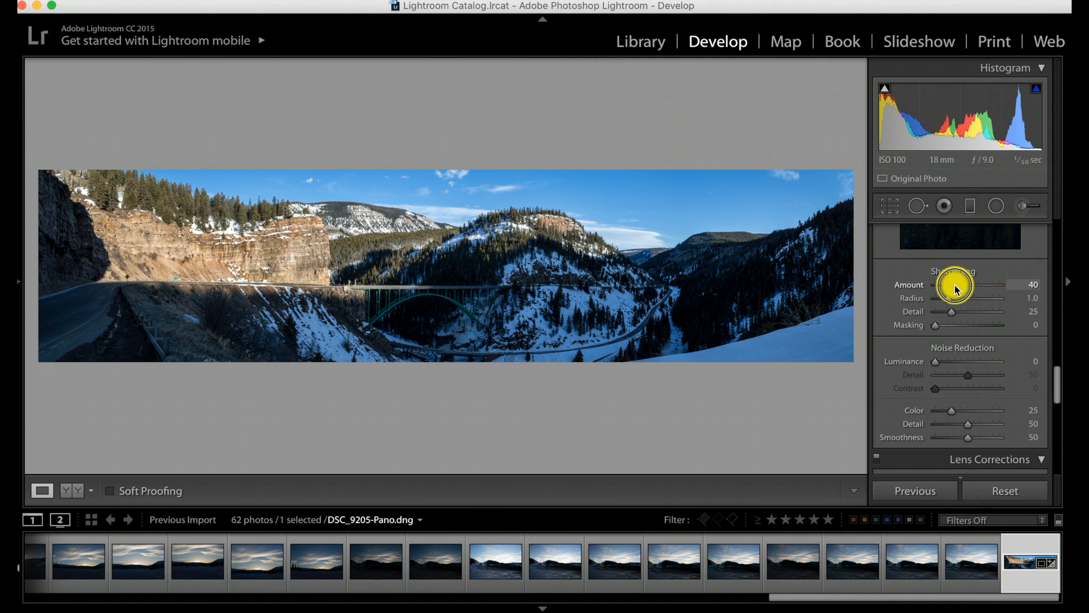
pyautogui.scroll(-3)
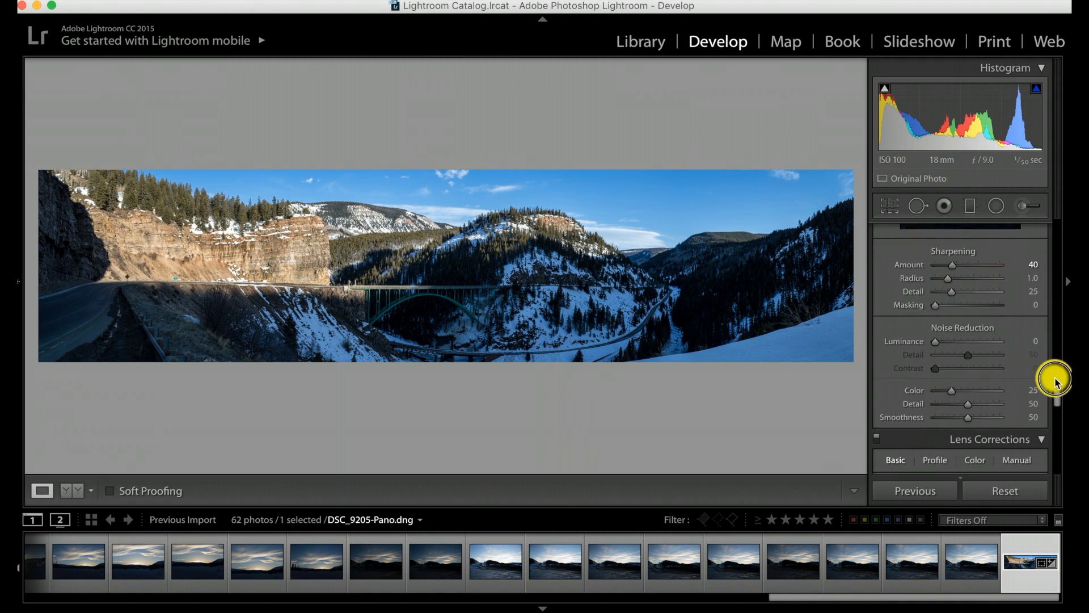
pyautogui.scroll(-3)
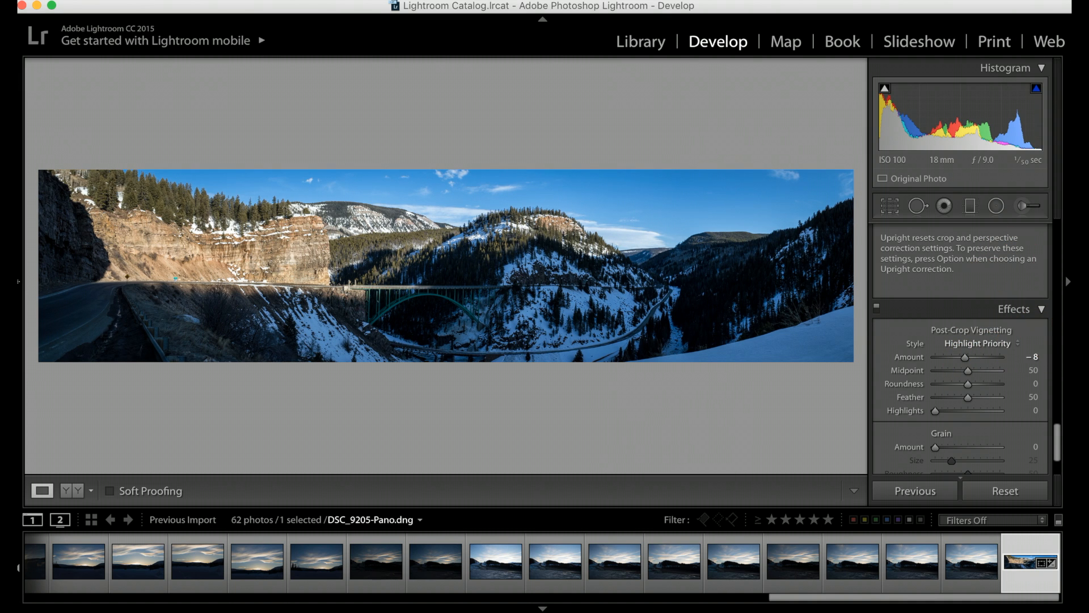
pyautogui.scroll(-3)
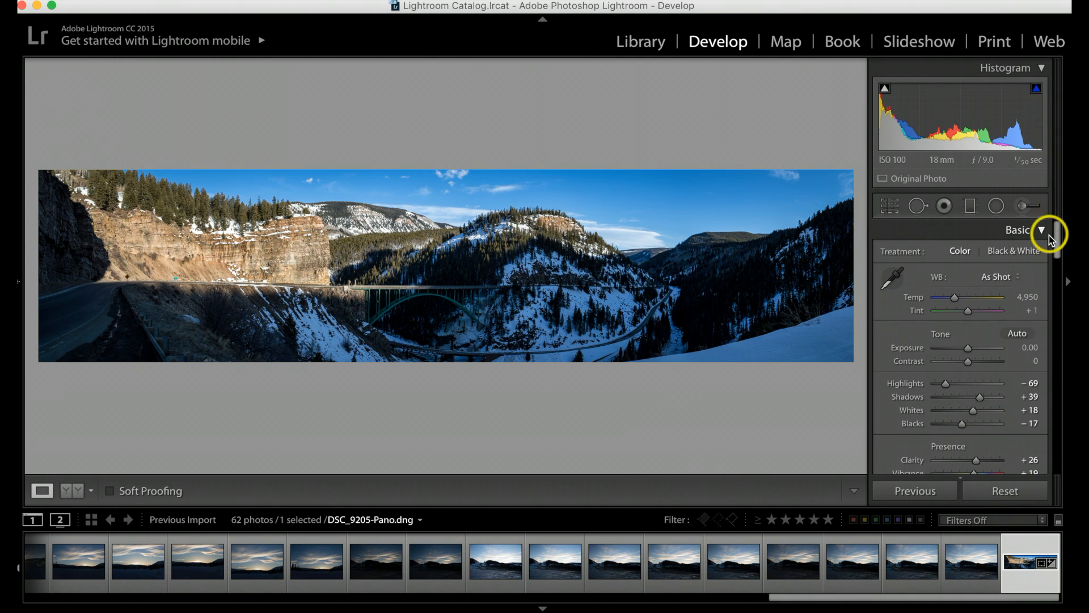
pyautogui.moveTo(1053, 252)
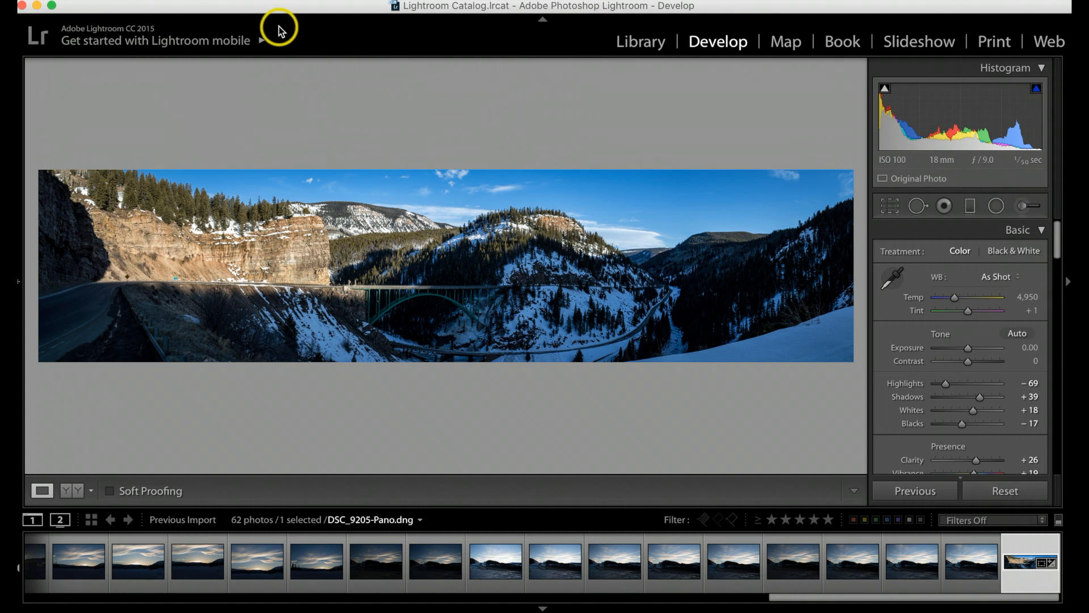
pyautogui.moveTo(120, 6)
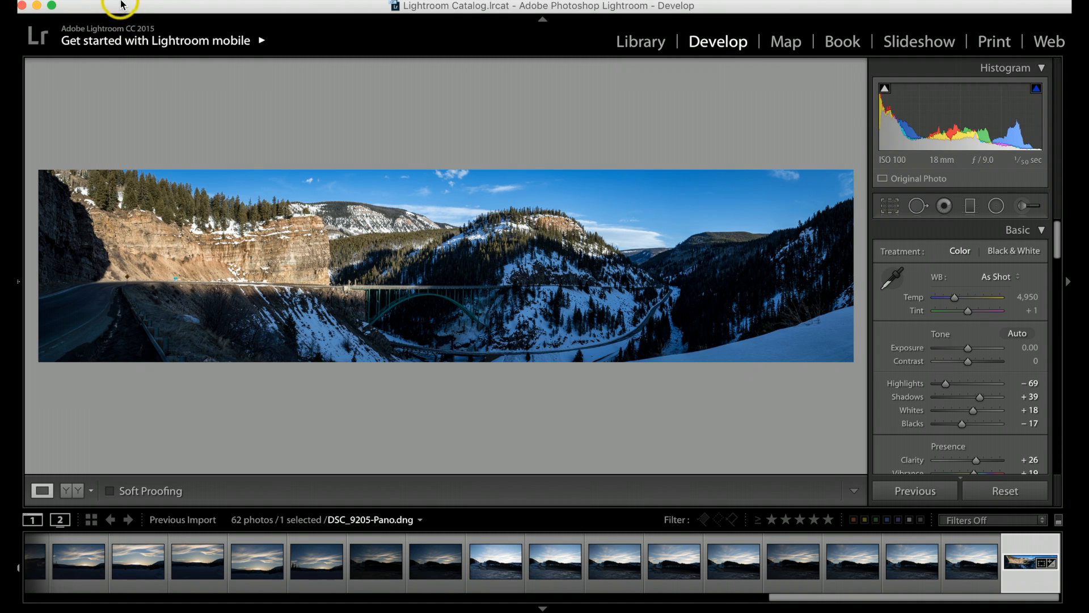
# Open the panorama's Export dialog from the File menu and begin choosing a destination folder
pyautogui.click(118, 5)
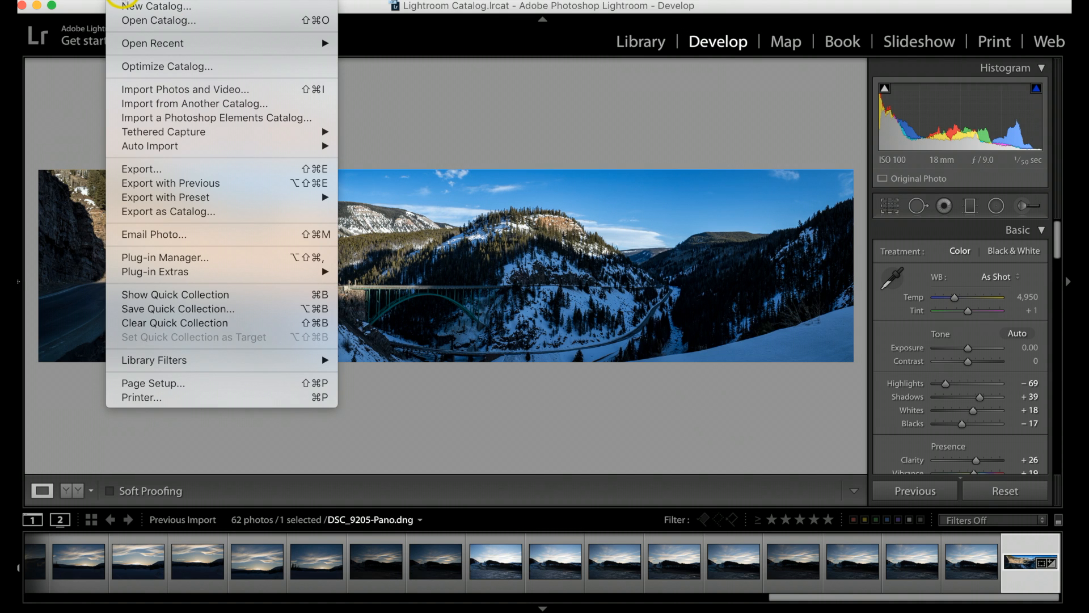
pyautogui.moveTo(141, 169)
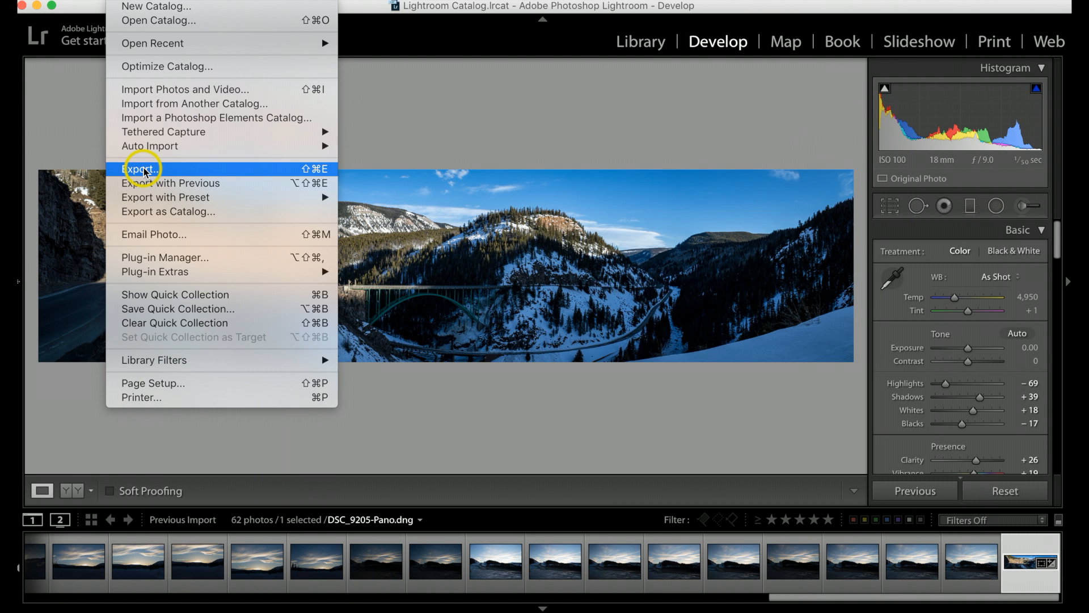
pyautogui.click(142, 169)
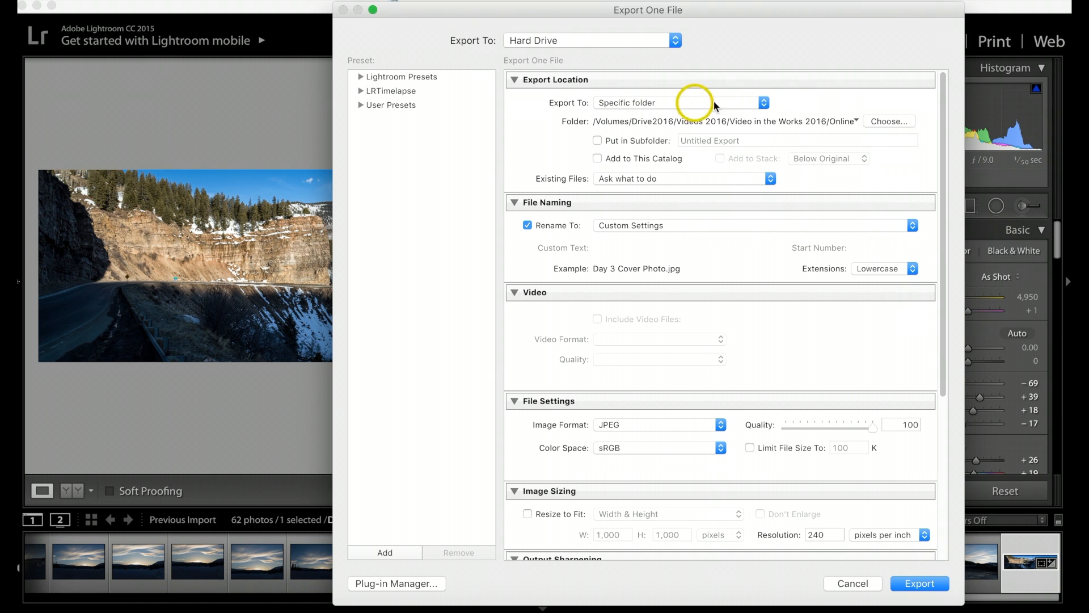
pyautogui.click(889, 120)
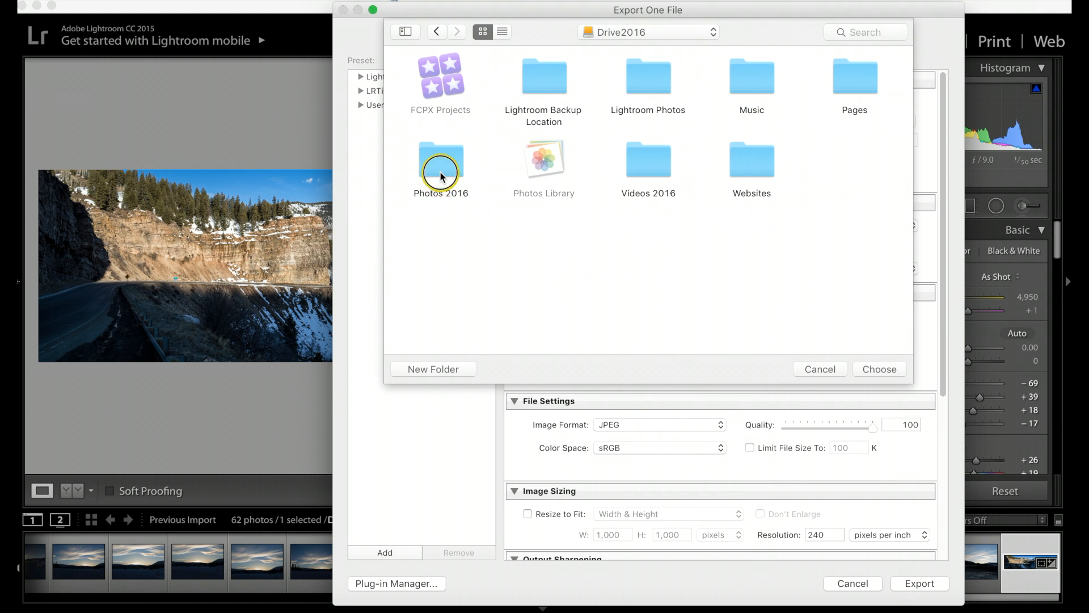
# Choose Photos 2016 > Edit Photos 2016 > 02 Febuary 2016 as the export destination
pyautogui.doubleClick(441, 165)
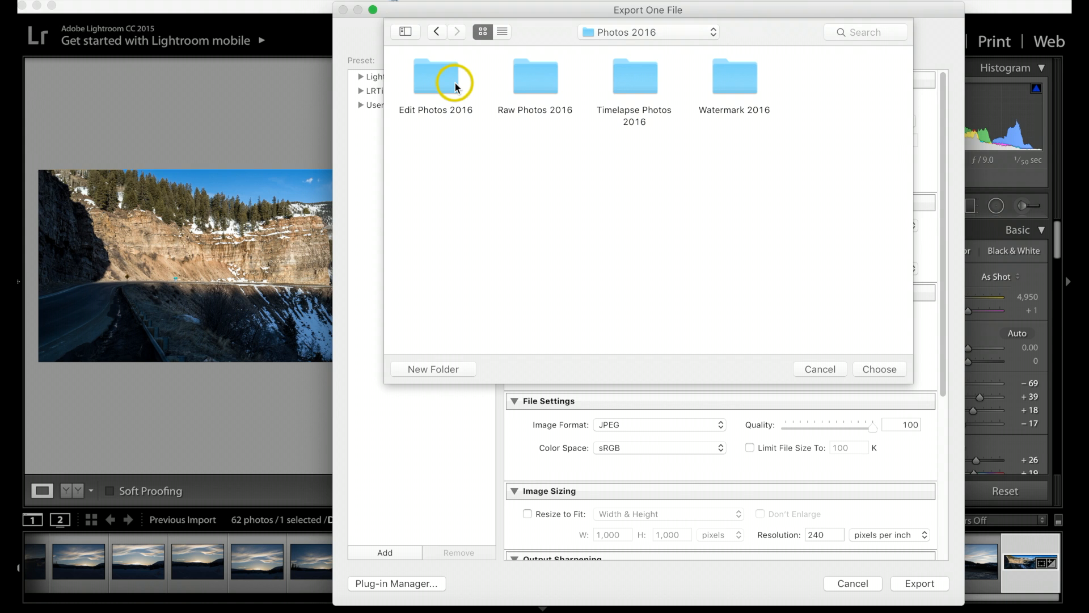
pyautogui.doubleClick(435, 76)
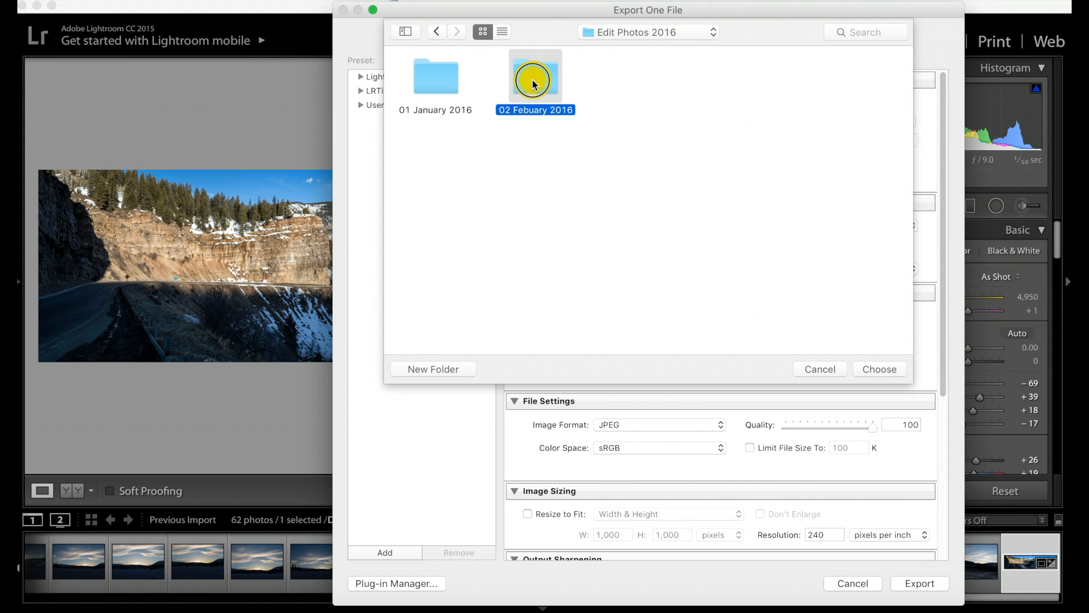
pyautogui.click(879, 369)
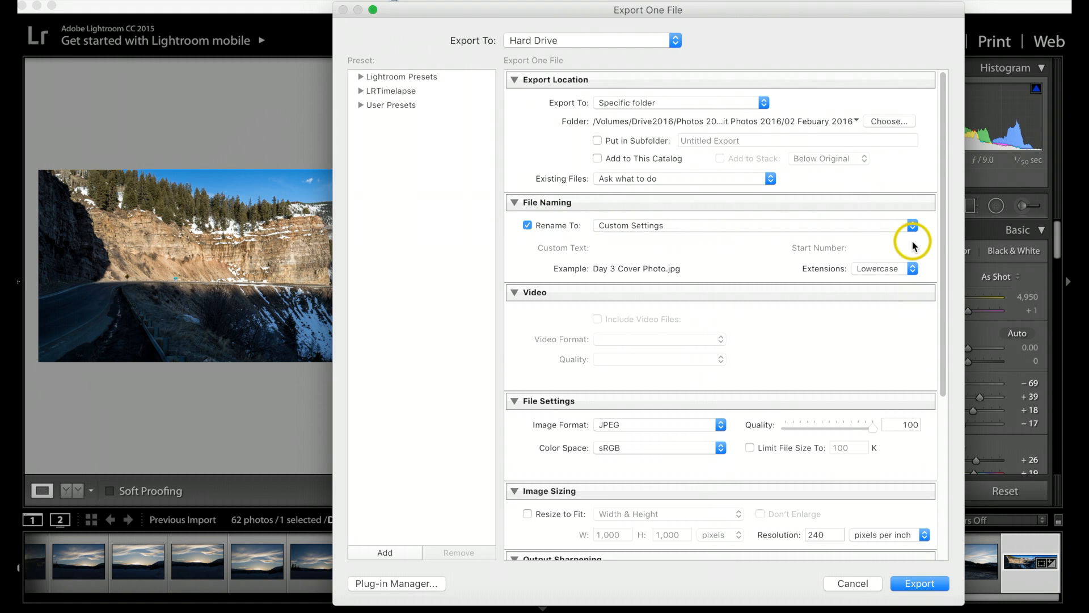
# Create a custom filename template so the export is named 'Redcliff Bridge'
pyautogui.click(912, 225)
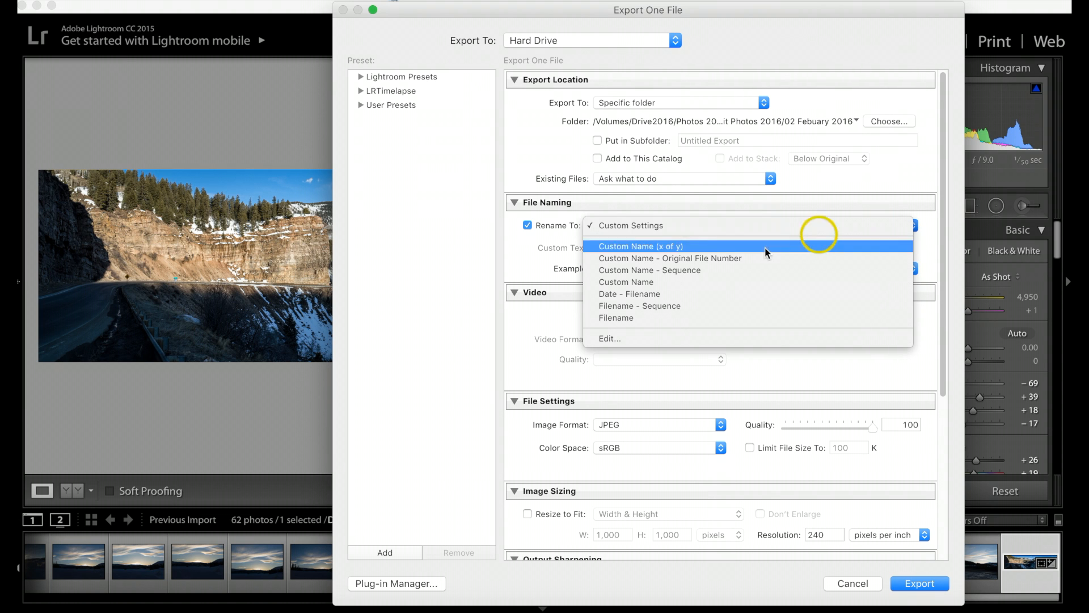
pyautogui.click(610, 338)
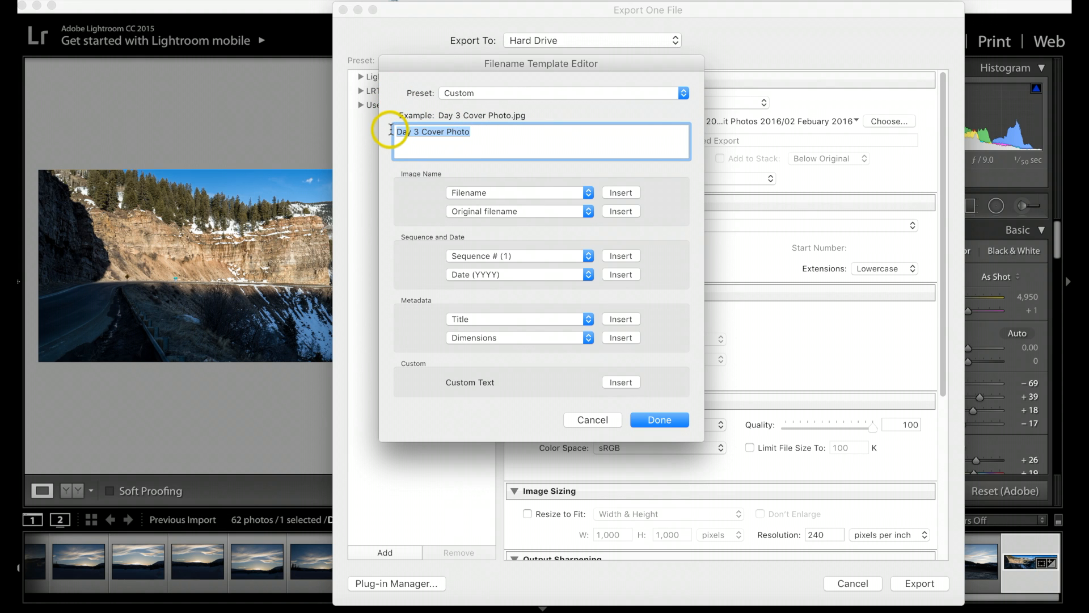
pyautogui.write('Redcl')
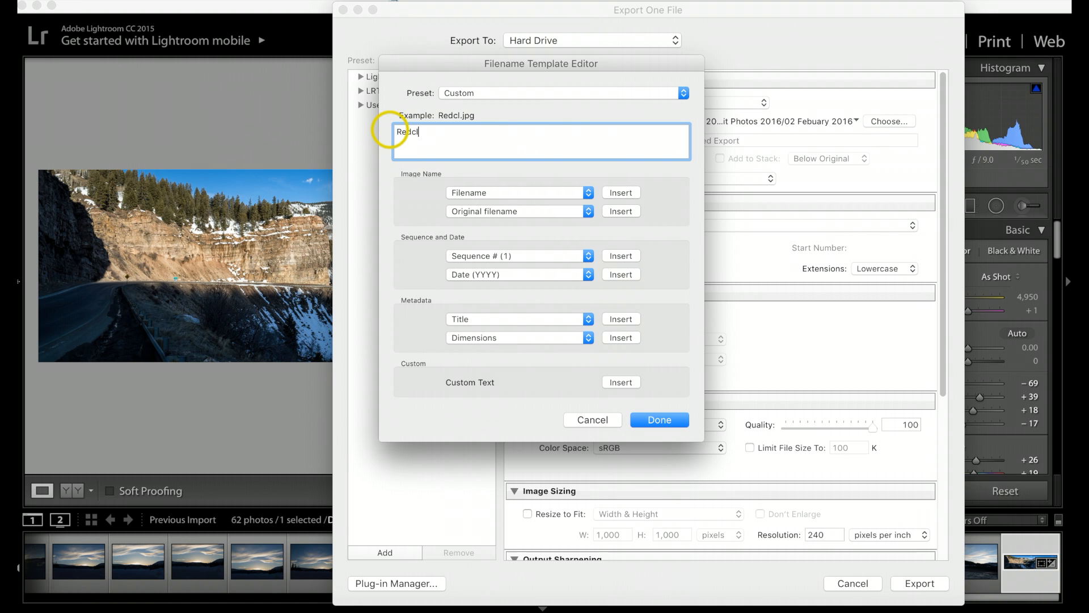
pyautogui.write('iff B')
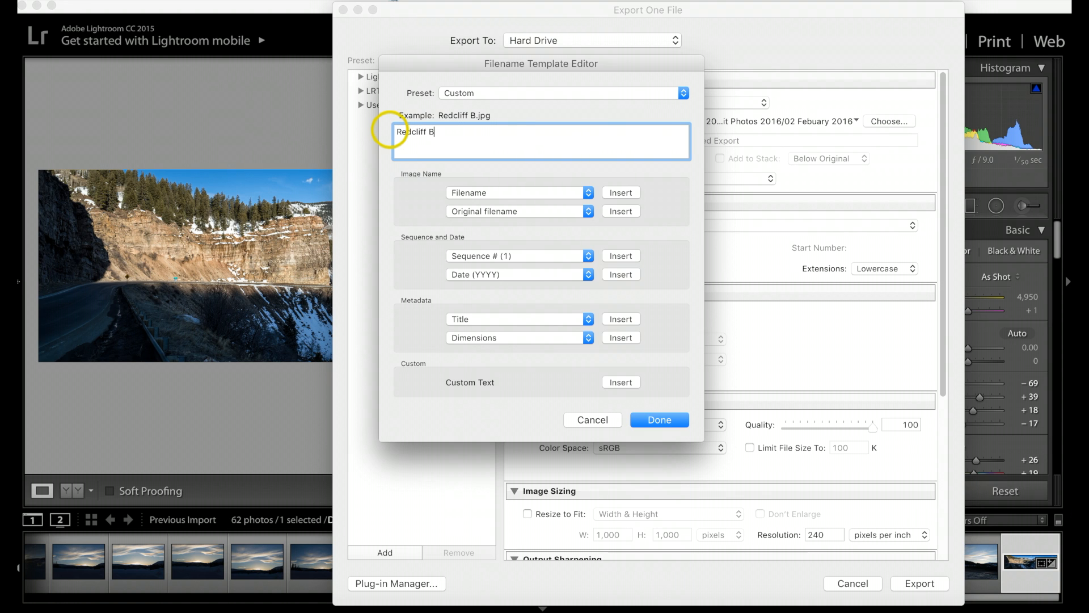
pyautogui.write('ridge')
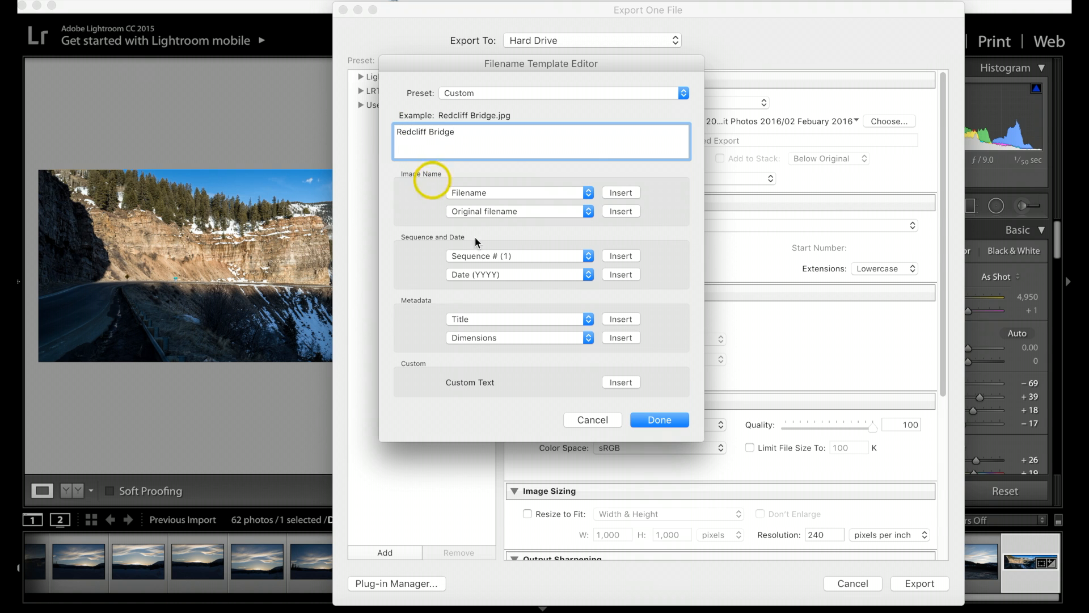
pyautogui.click(659, 420)
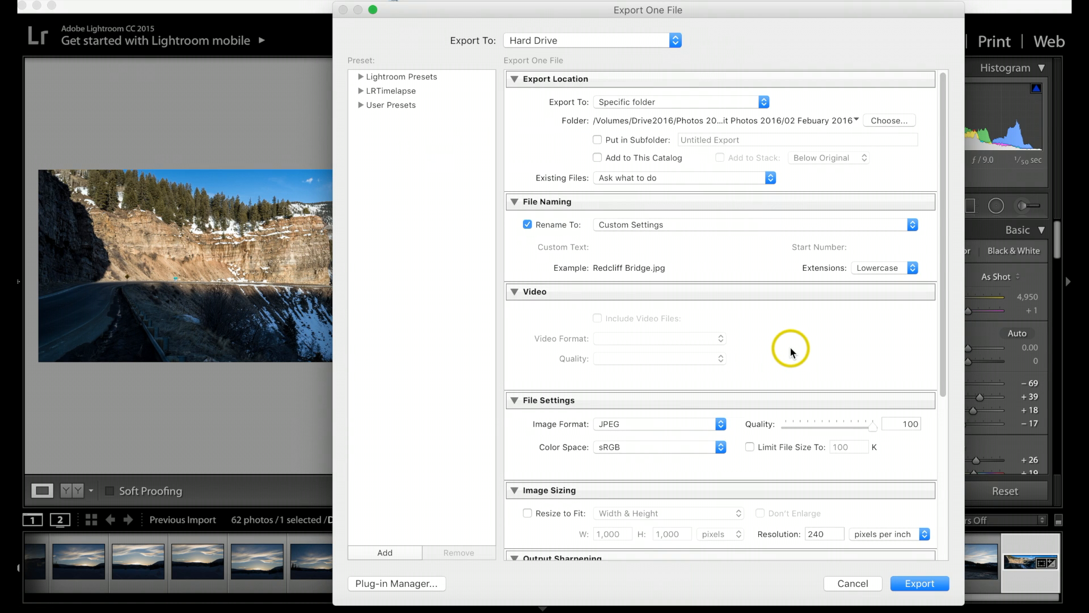
pyautogui.scroll(-3)
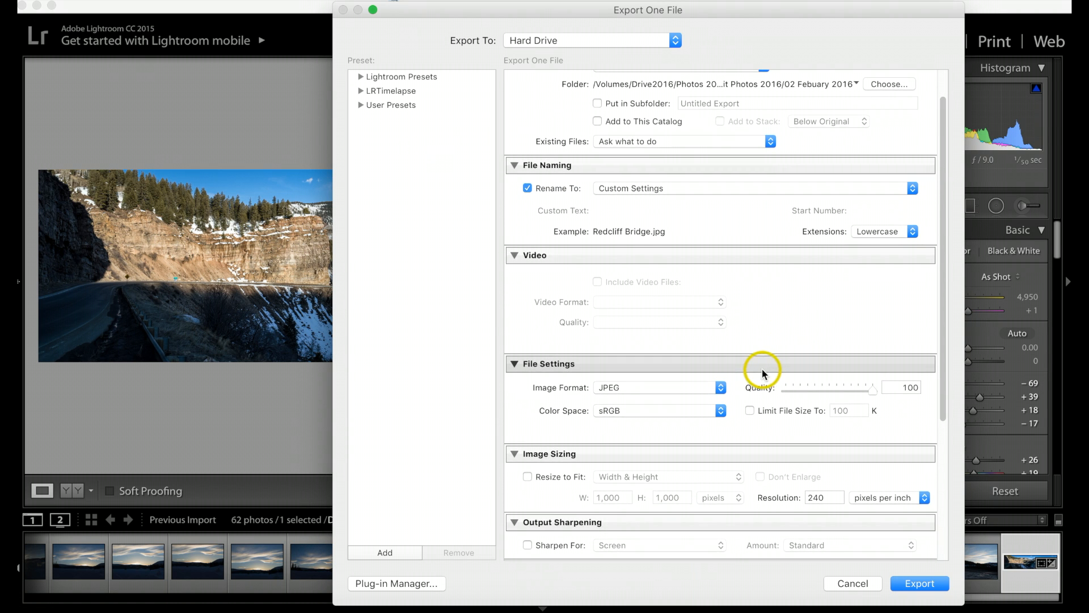
pyautogui.scroll(-3)
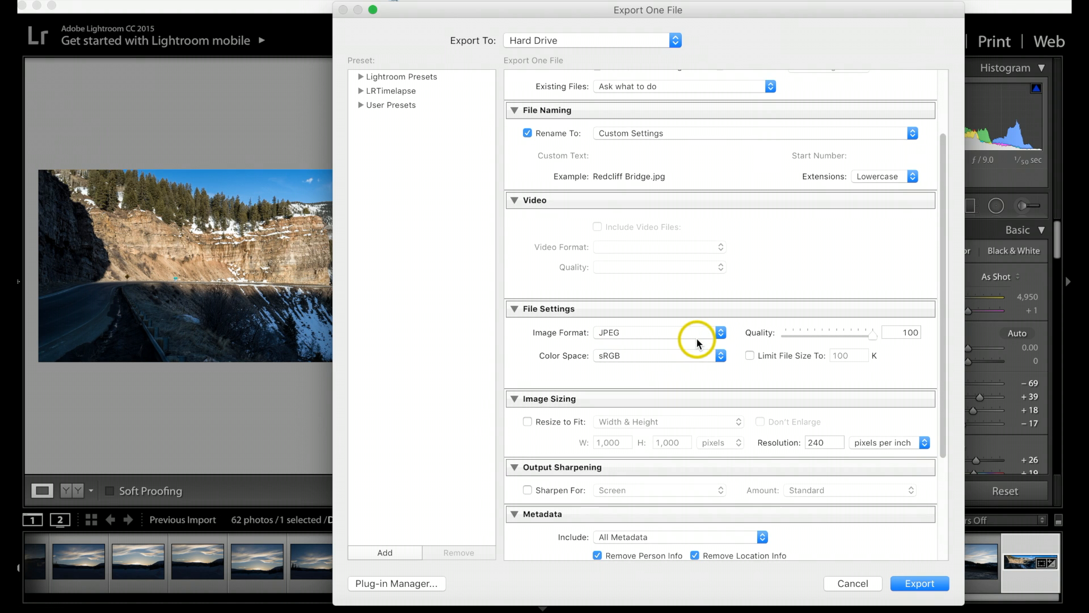
pyautogui.scroll(-3)
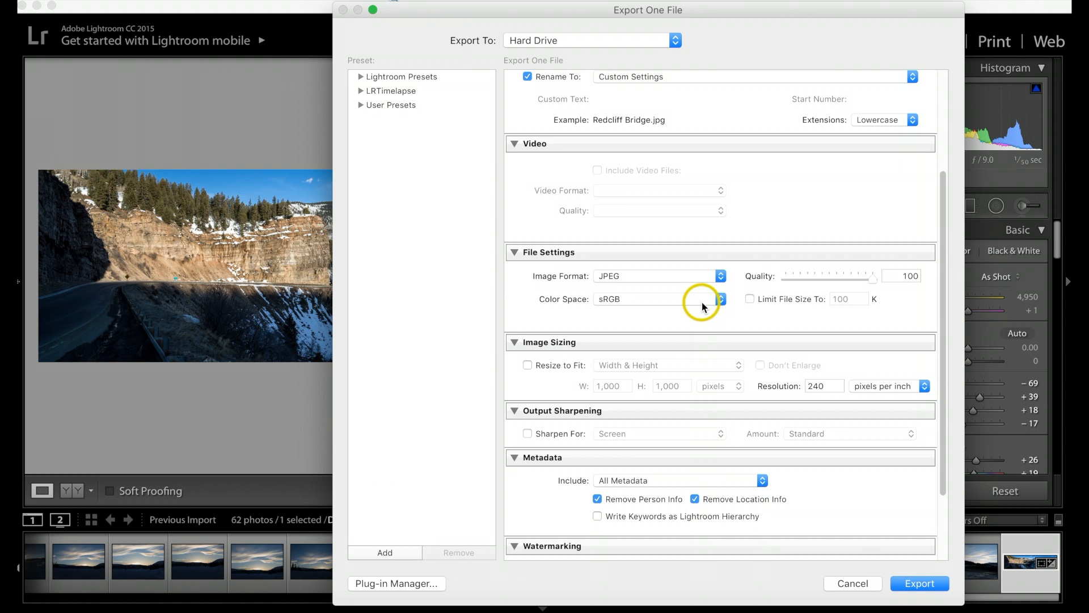
pyautogui.scroll(-3)
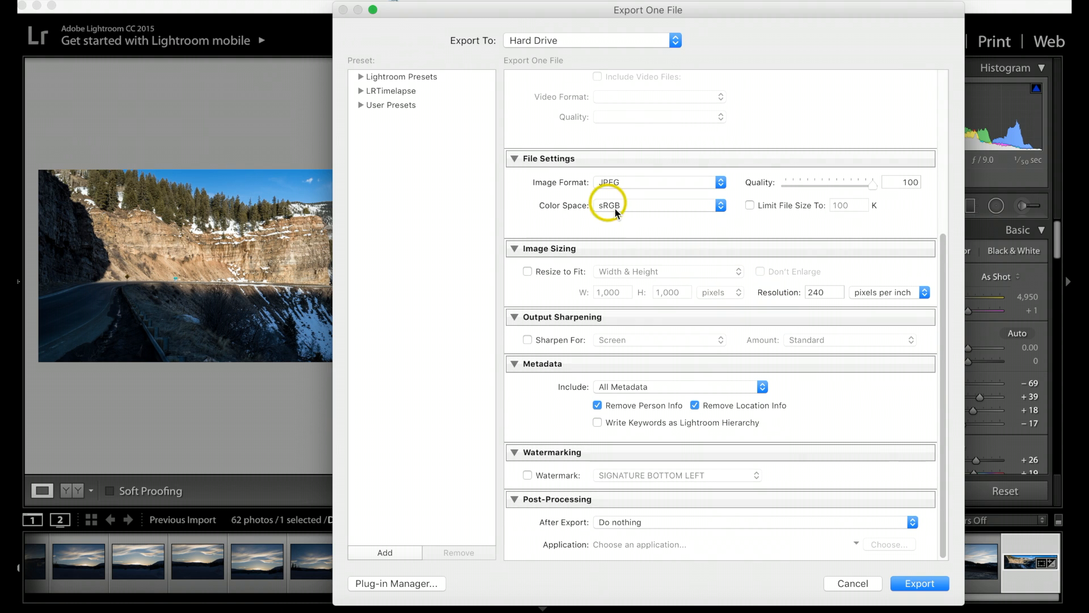
pyautogui.moveTo(585, 514)
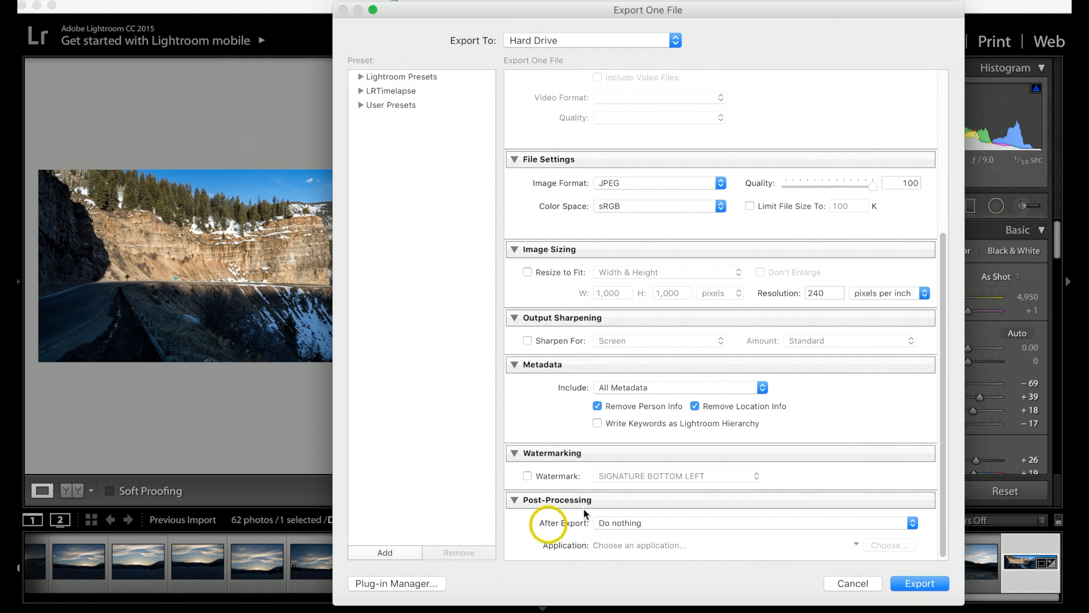
pyautogui.moveTo(571, 481)
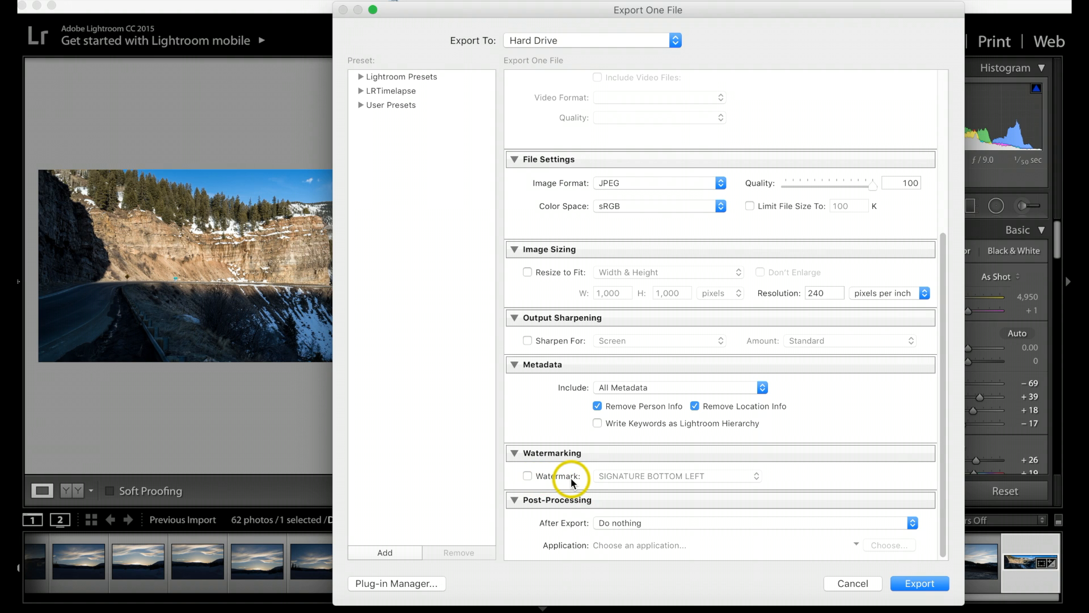
pyautogui.moveTo(598, 482)
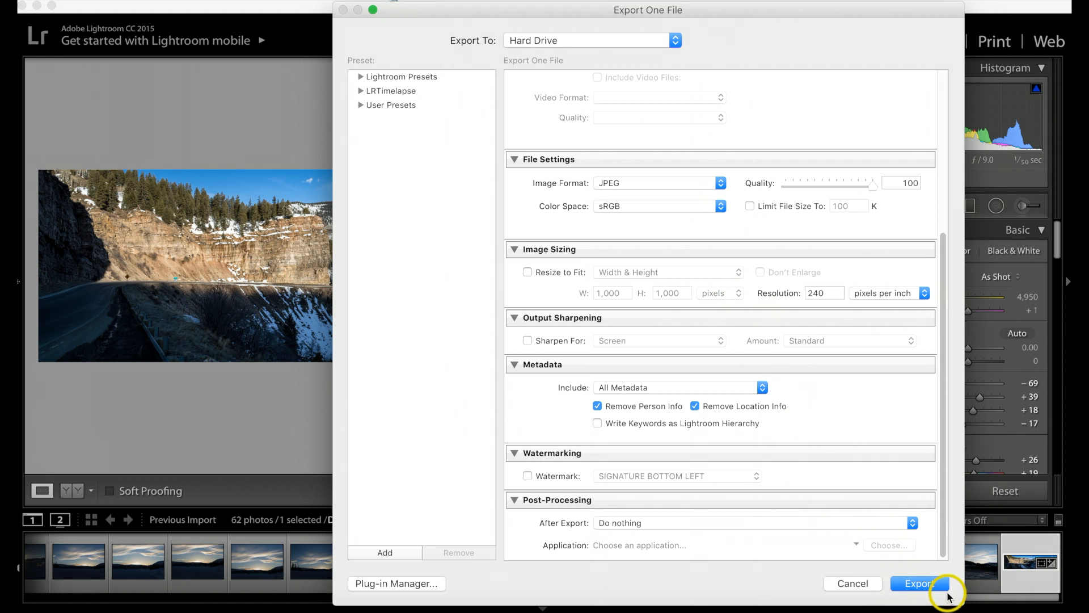
# Export the panorama as the full-size Redcliff Bridge JPEG
pyautogui.click(920, 584)
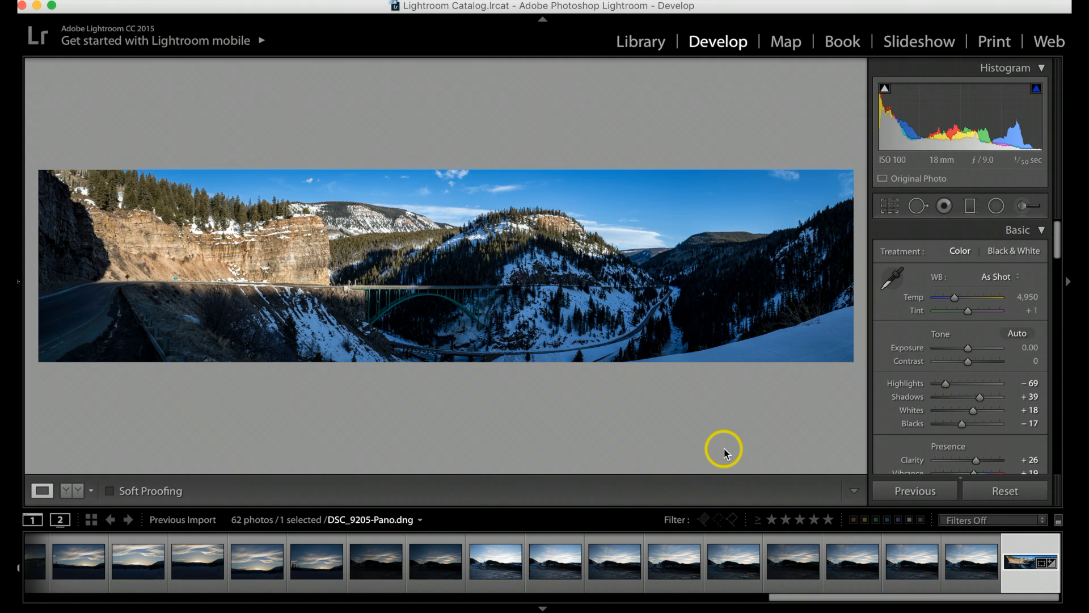
pyautogui.moveTo(736, 451)
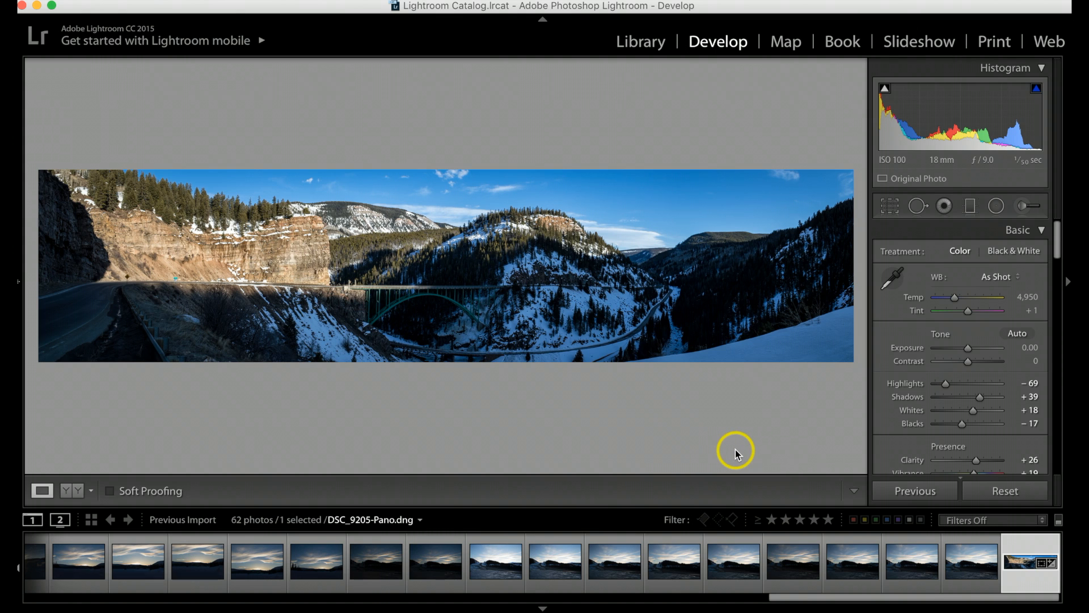